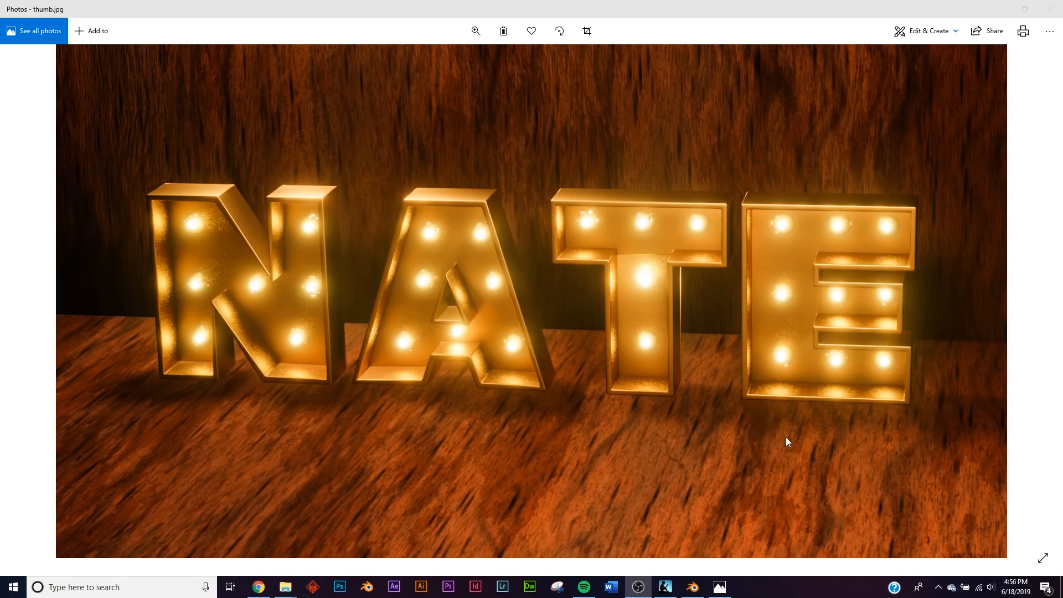
pyautogui.moveTo(140, 434)
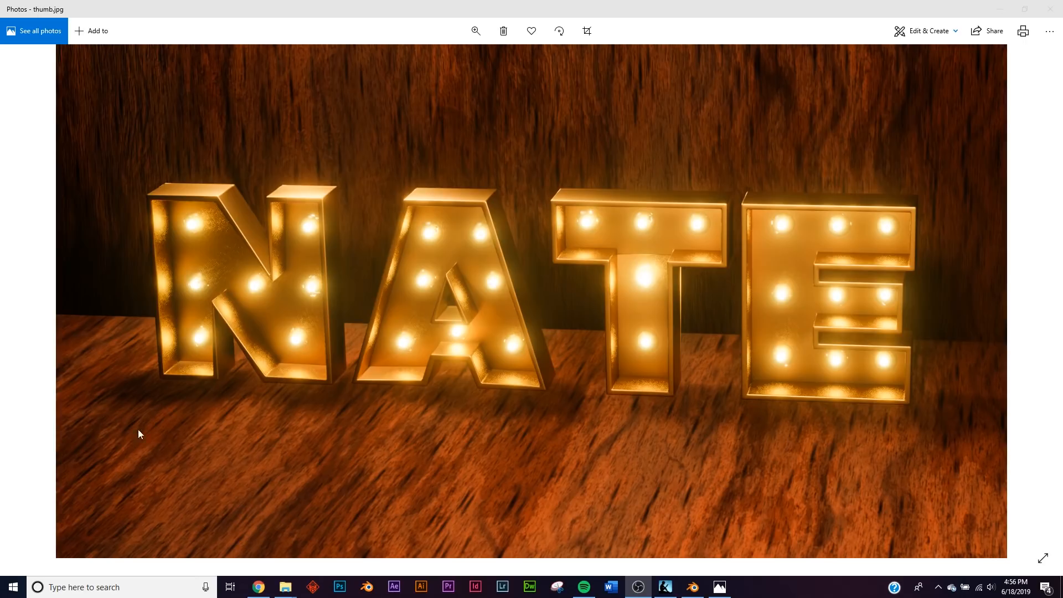
pyautogui.moveTo(473, 282)
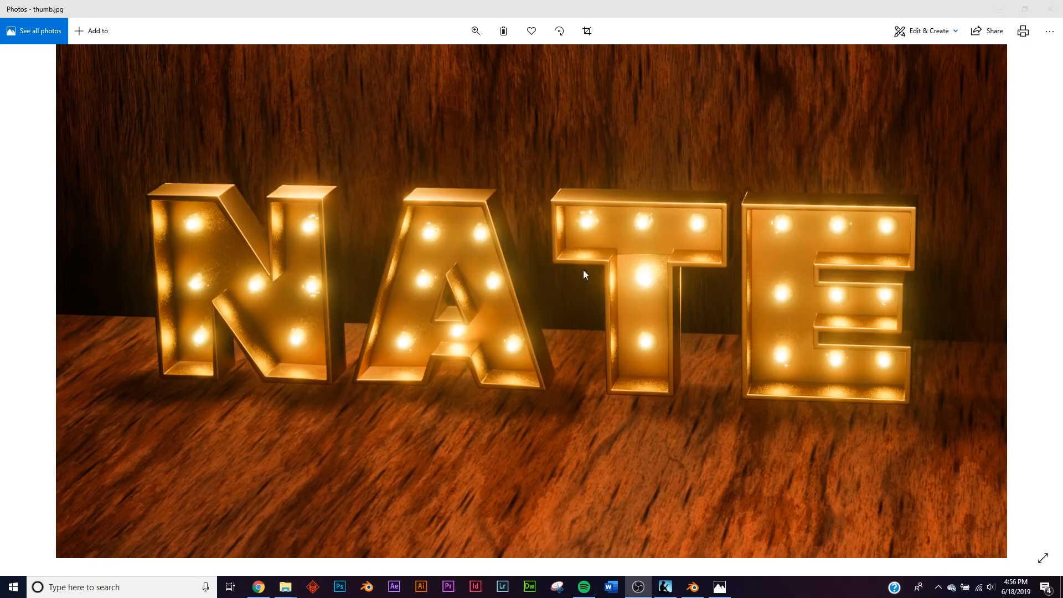
pyautogui.moveTo(886, 216)
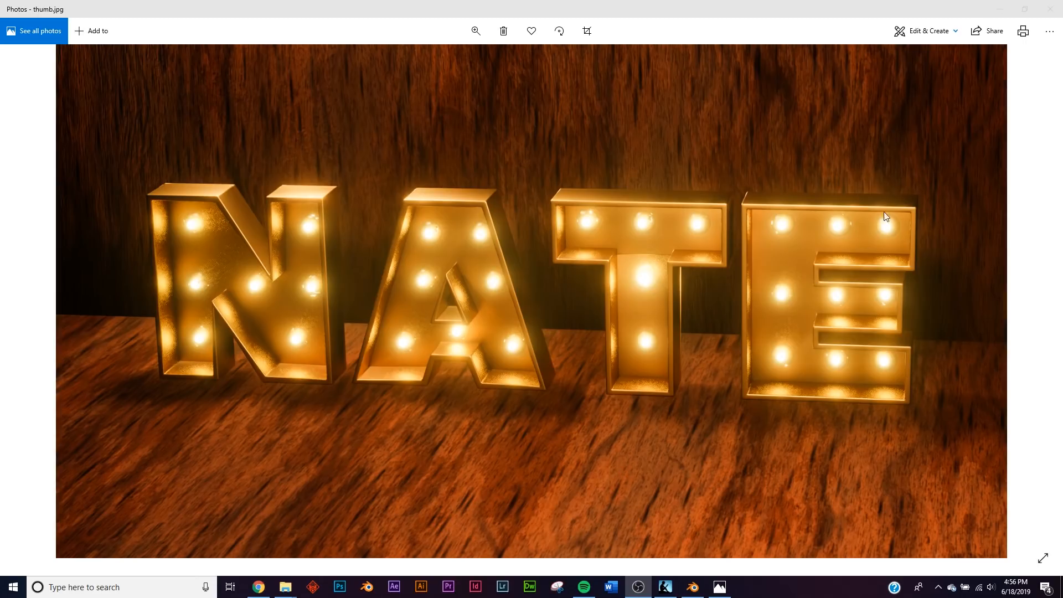
pyautogui.moveTo(414, 240)
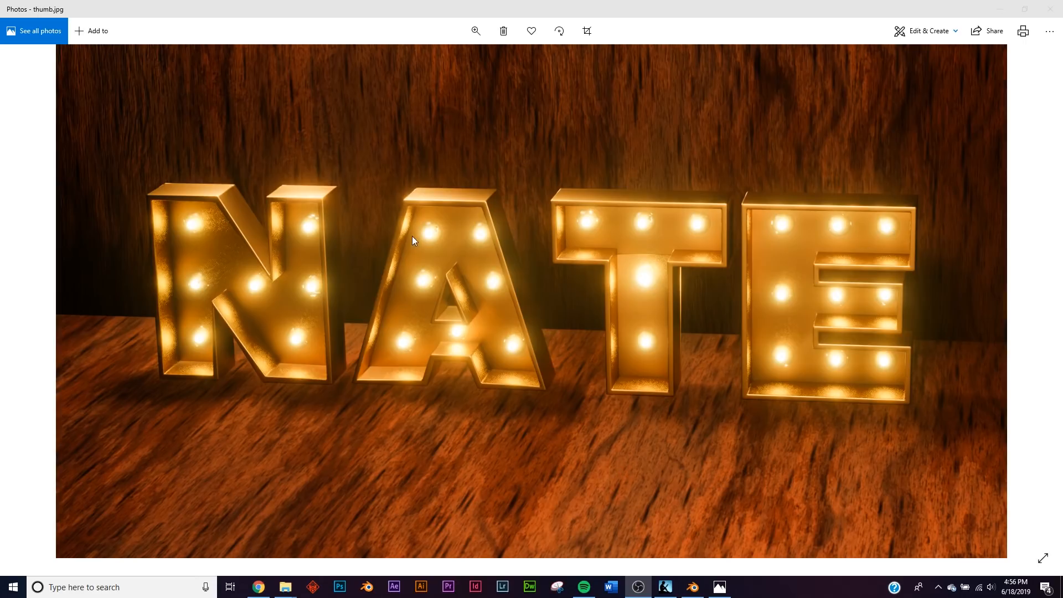
pyautogui.moveTo(832, 293)
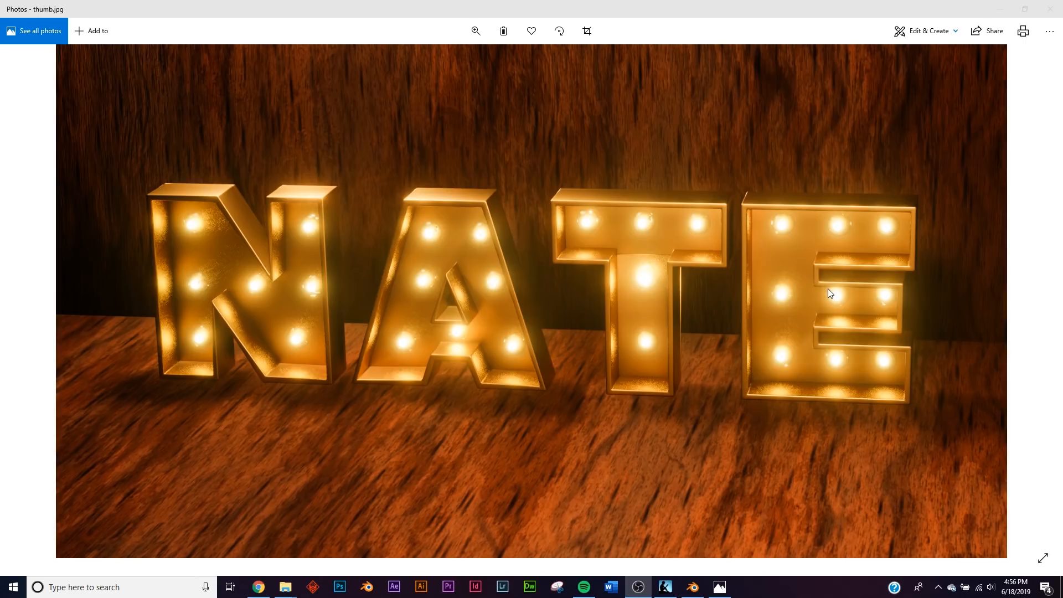
# Add a text object, centre its paragraph alignment, enlarge it and set it to read NATE.
pyautogui.click(690, 587)
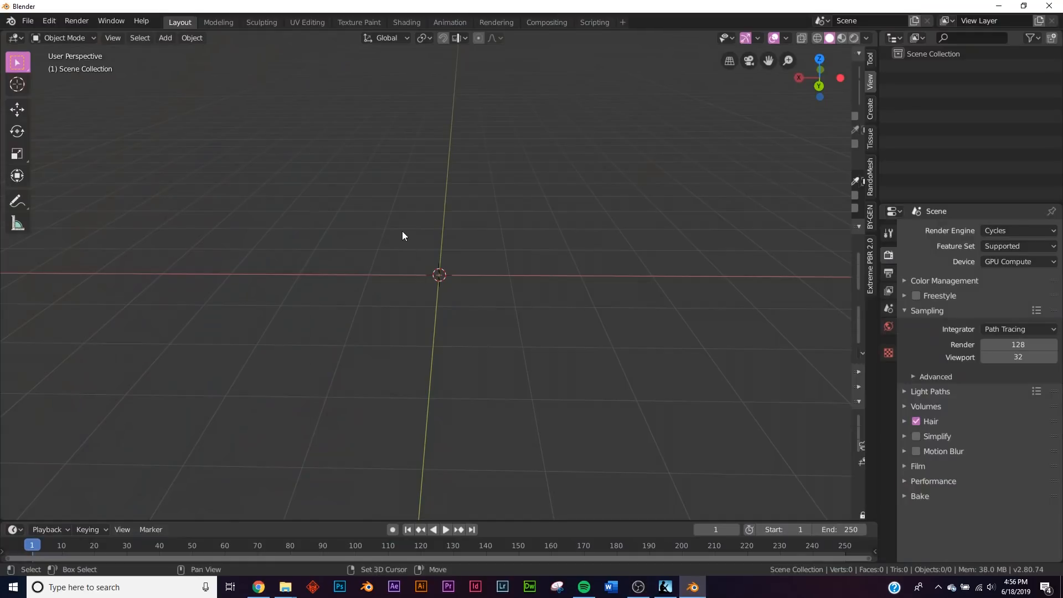
pyautogui.click(165, 38)
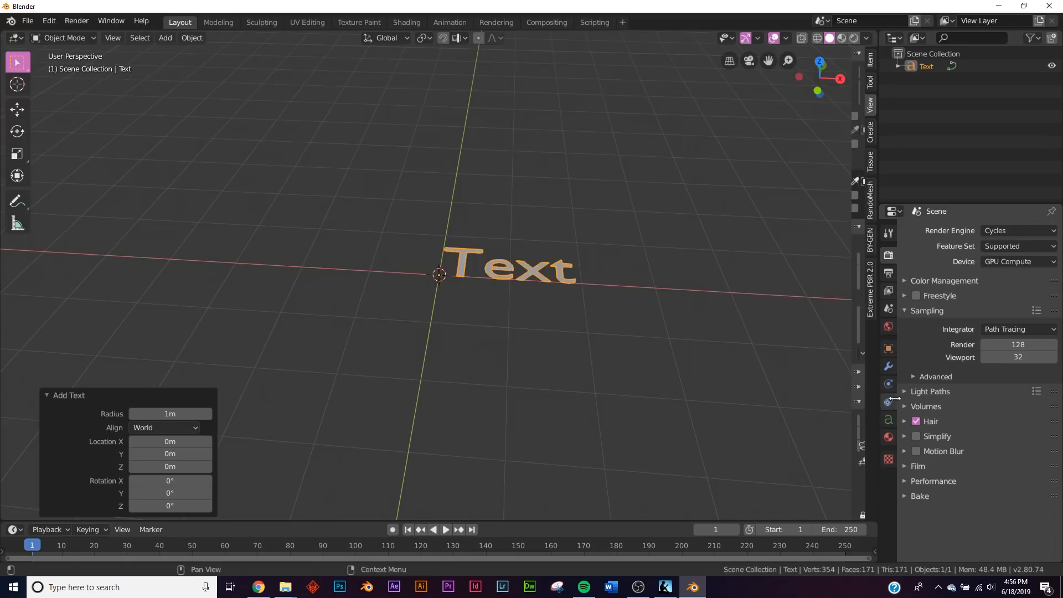
pyautogui.click(889, 421)
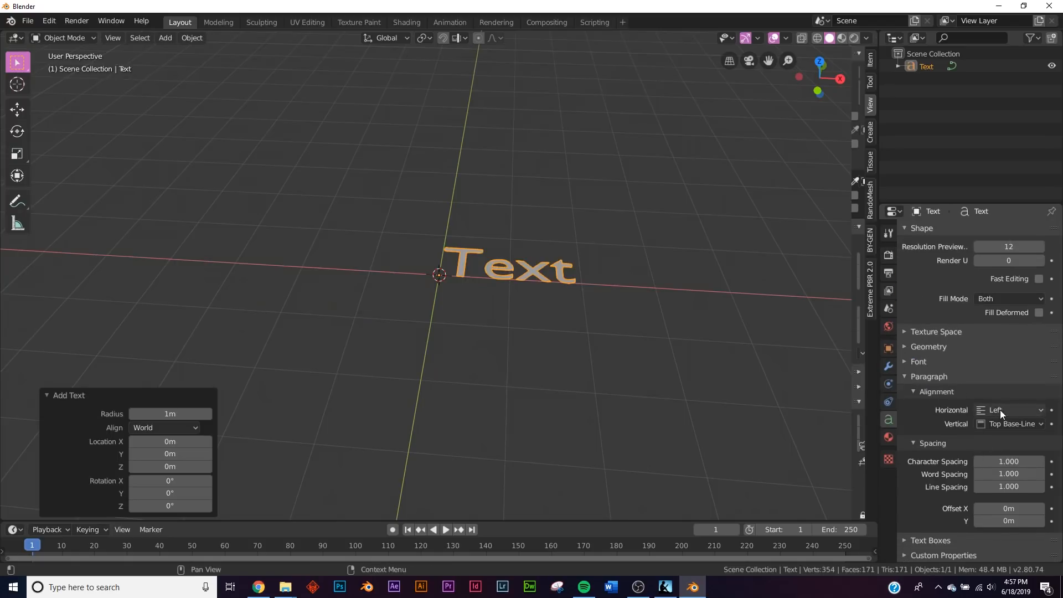
pyautogui.click(1010, 410)
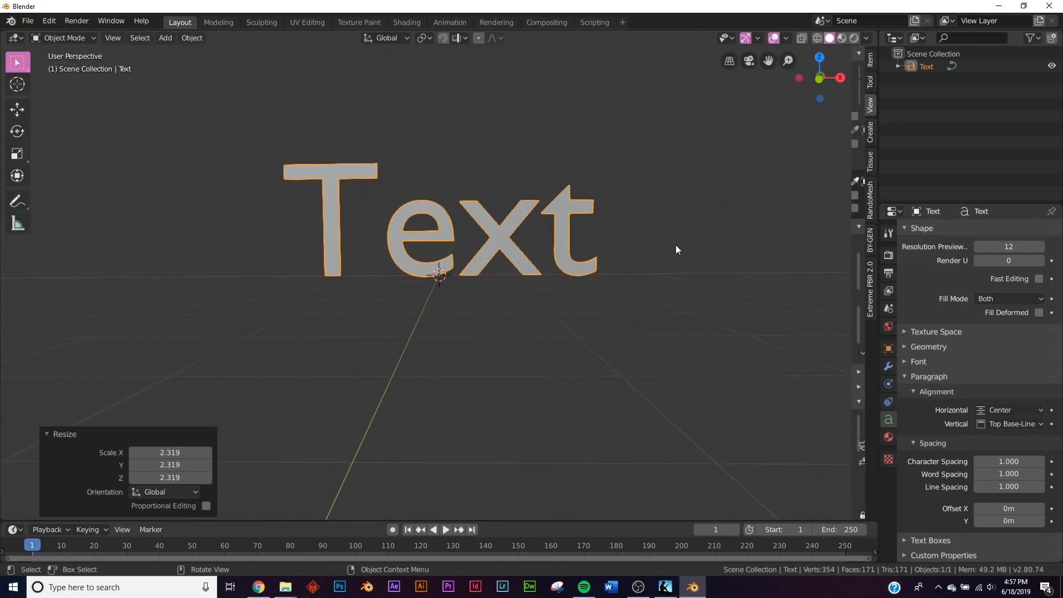
pyautogui.press('Tab')
pyautogui.write('NATE')
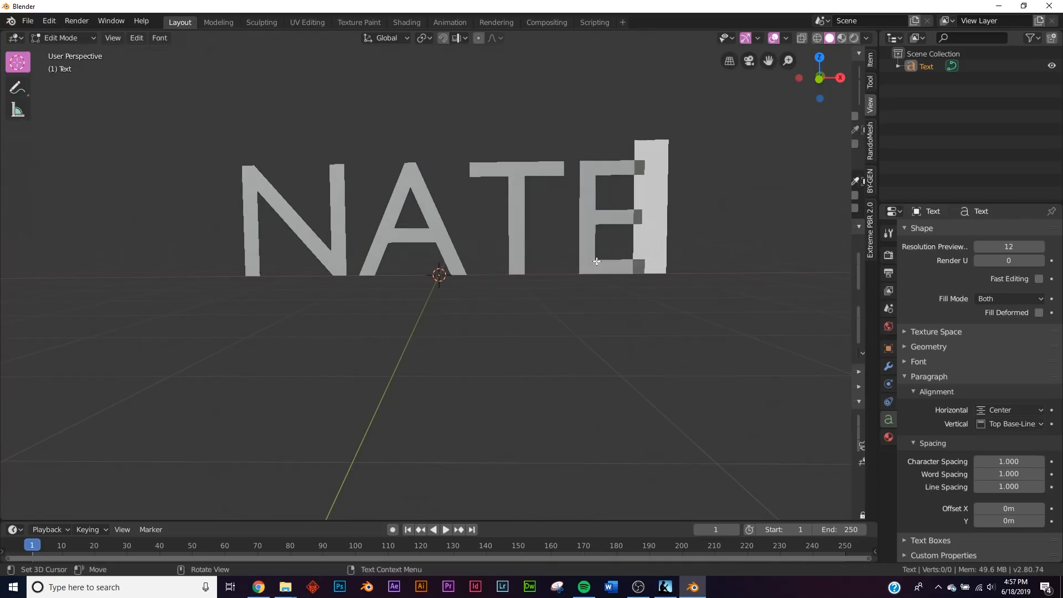
pyautogui.press('Tab')
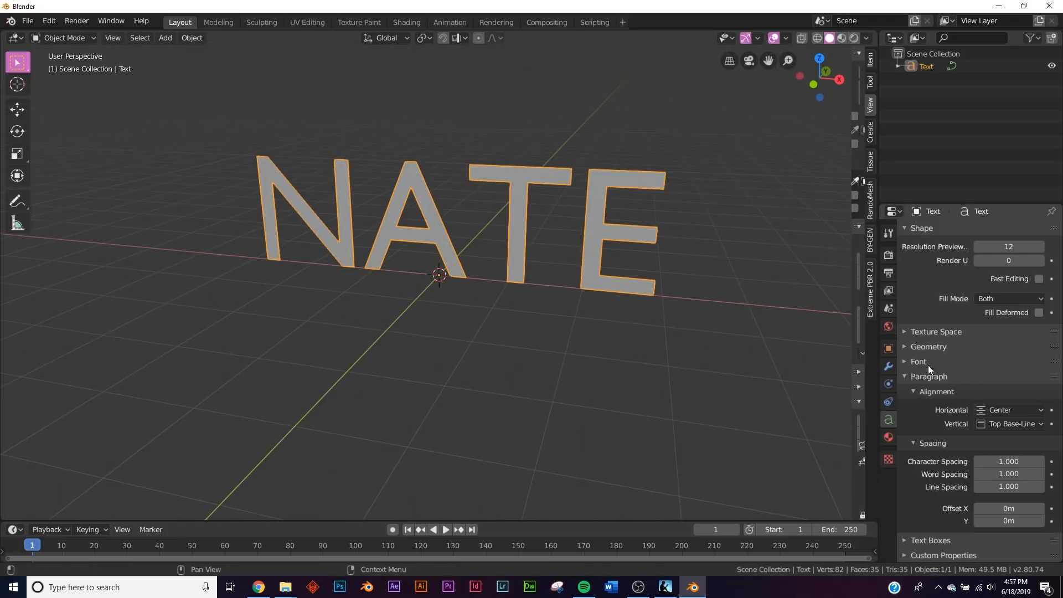
# Load the Helvetica-Bold font for NATE and extrude the letters to 0.07 m.
pyautogui.click(920, 361)
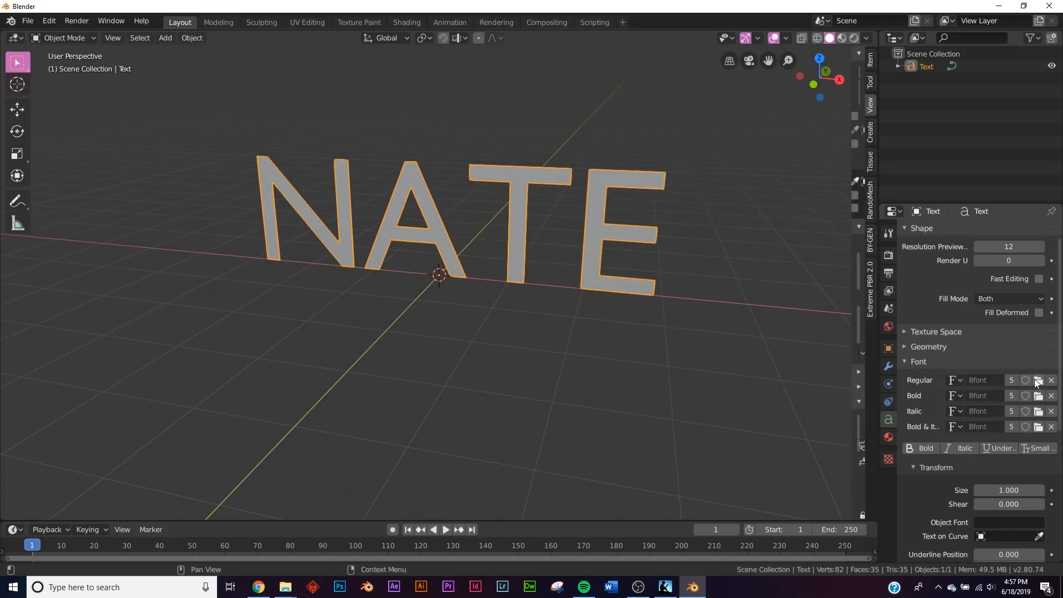
pyautogui.click(1037, 380)
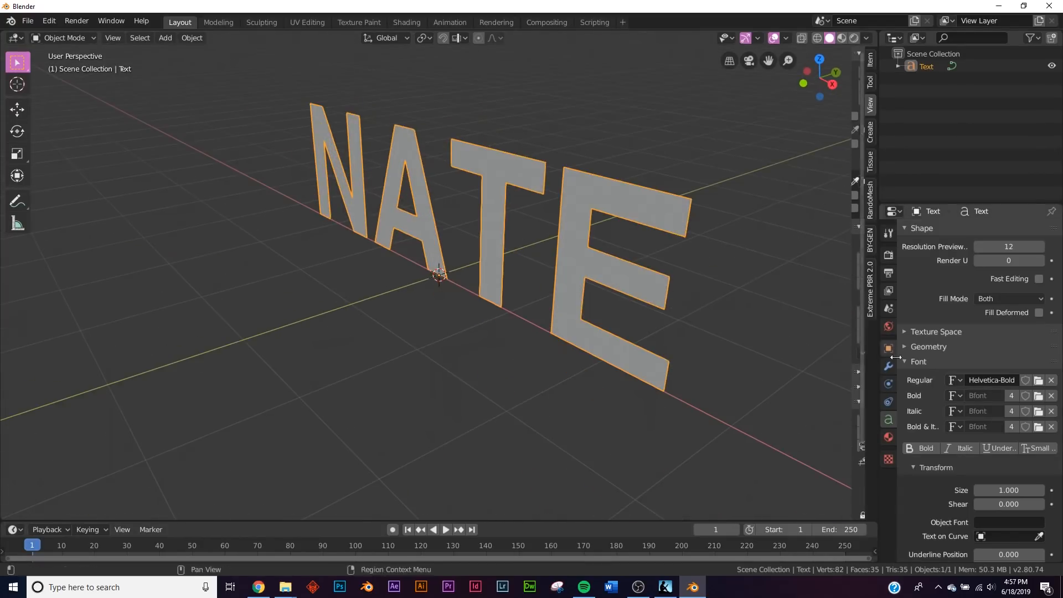
pyautogui.click(929, 347)
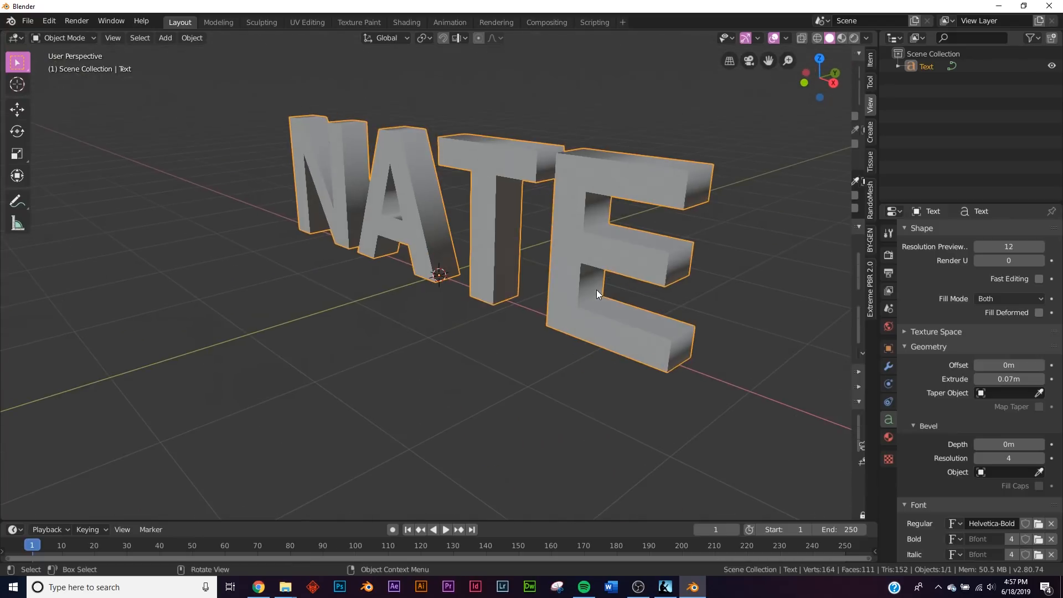
pyautogui.moveTo(597, 295); pyautogui.dragTo(451, 292)
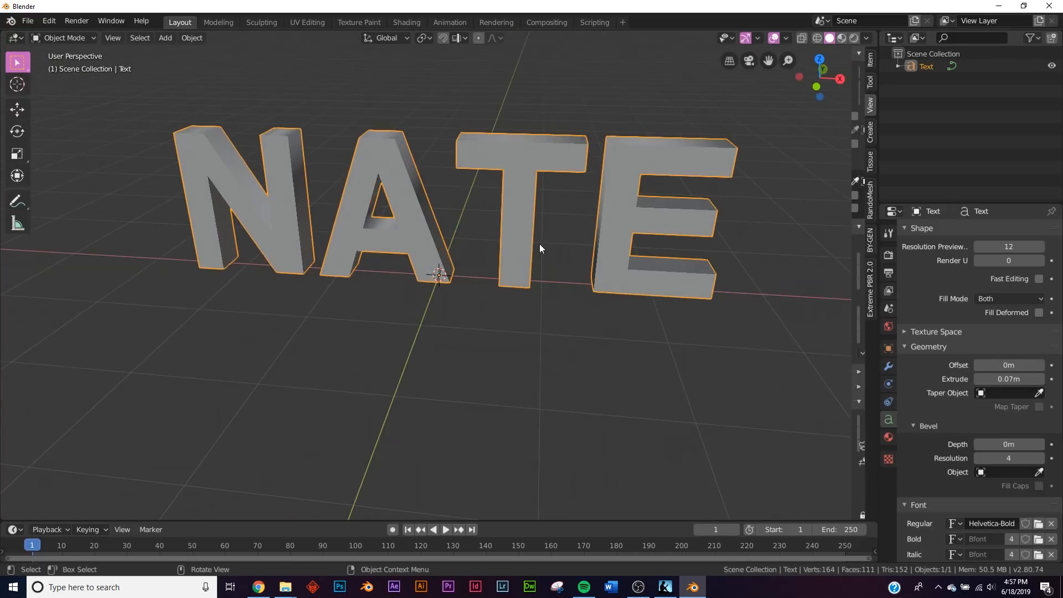
# Convert the NATE text into a mesh via the operator search (conv > Convert to Mesh).
pyautogui.click(47, 19)
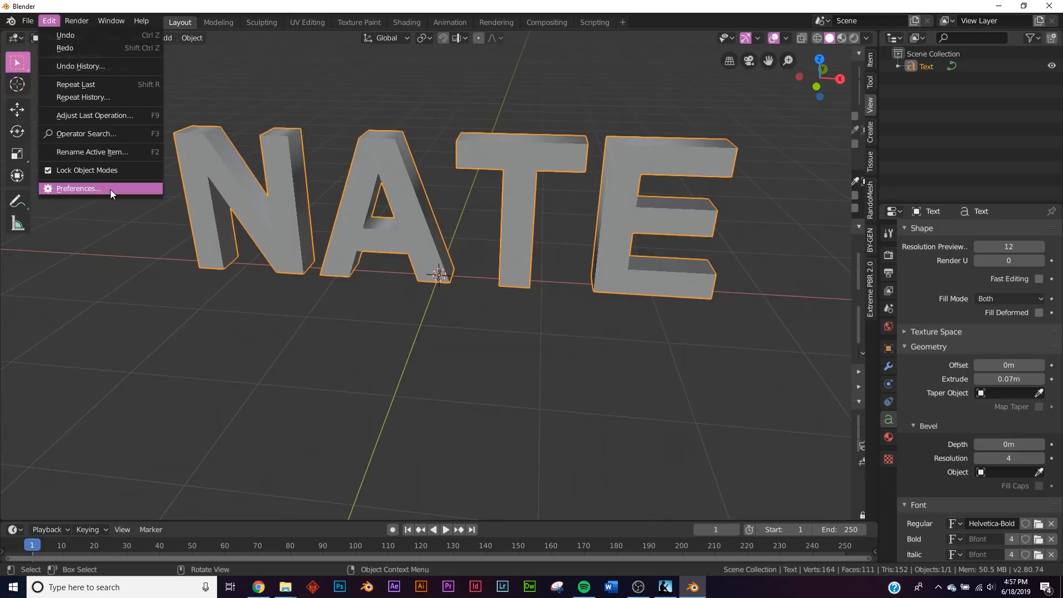
pyautogui.click(86, 134)
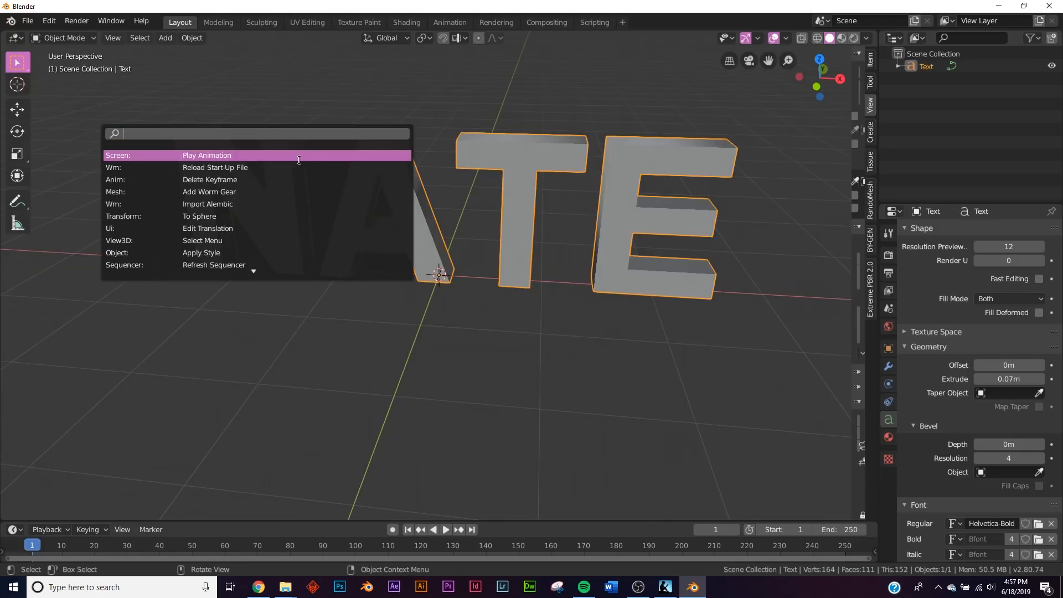
pyautogui.write('cp')
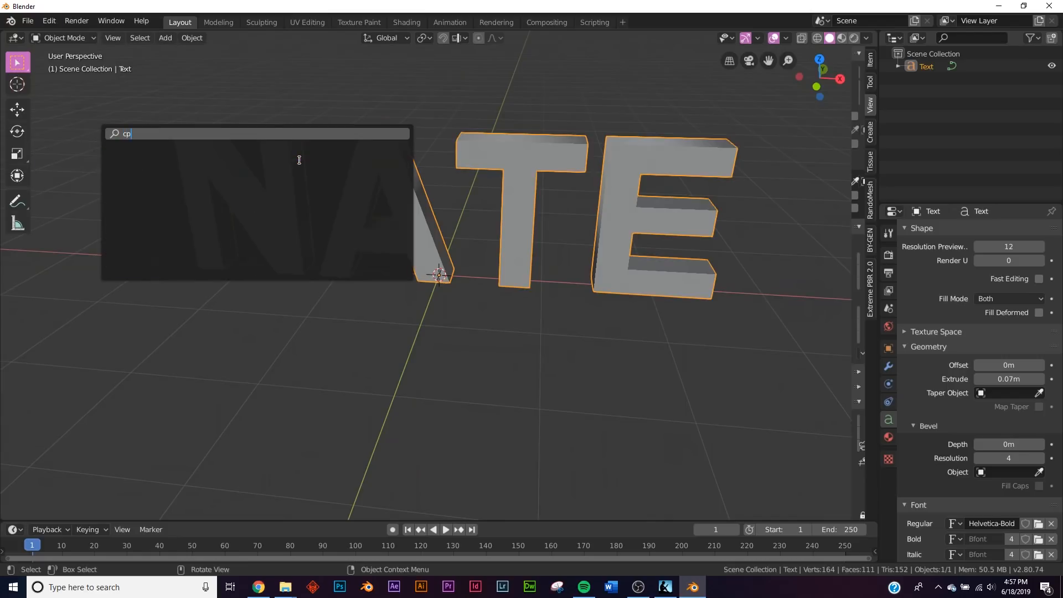
pyautogui.write('onv')
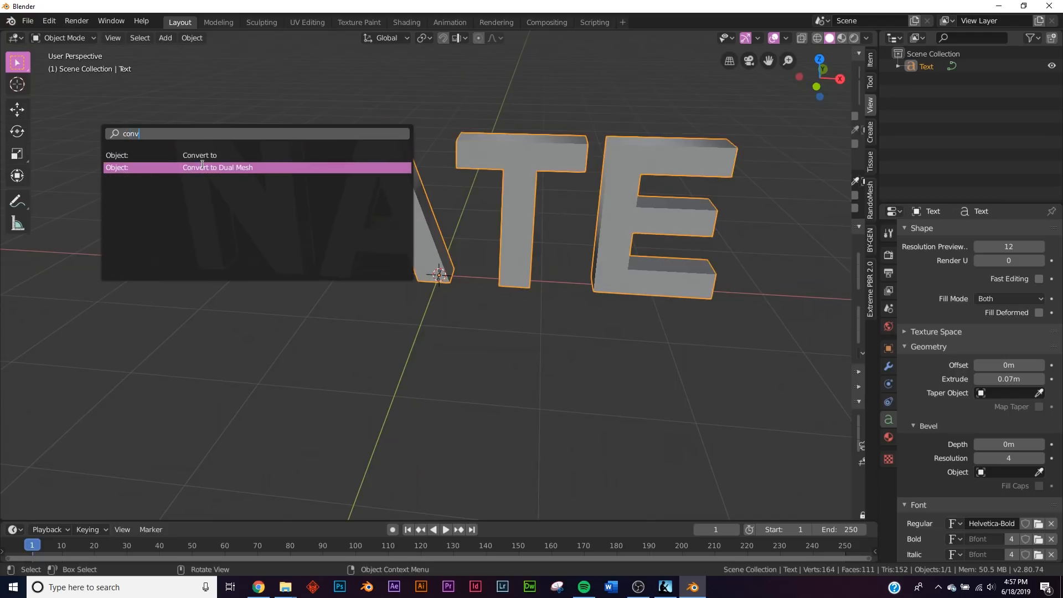
pyautogui.click(199, 155)
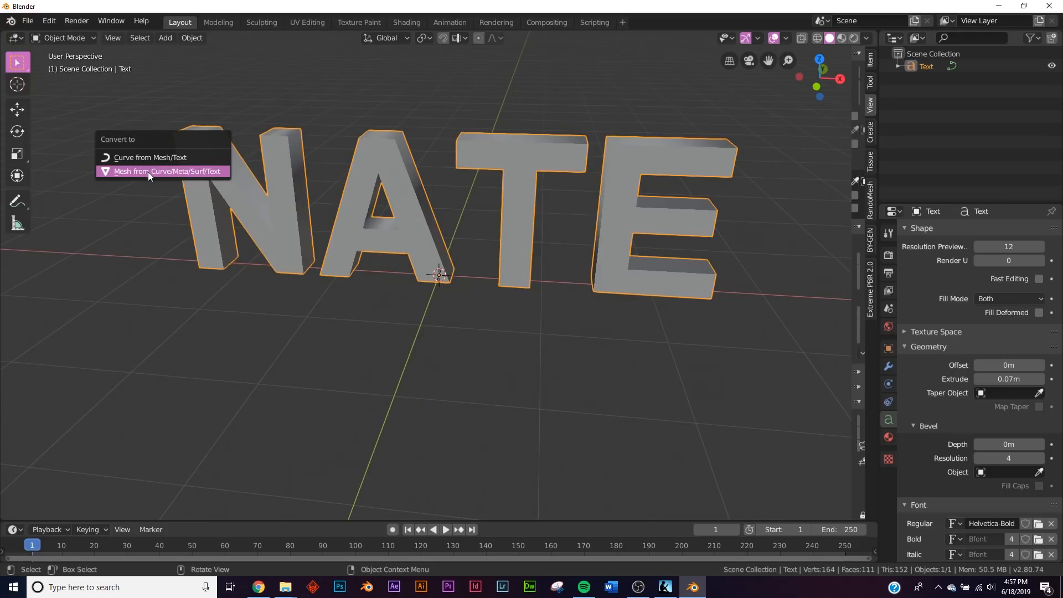
pyautogui.click(167, 170)
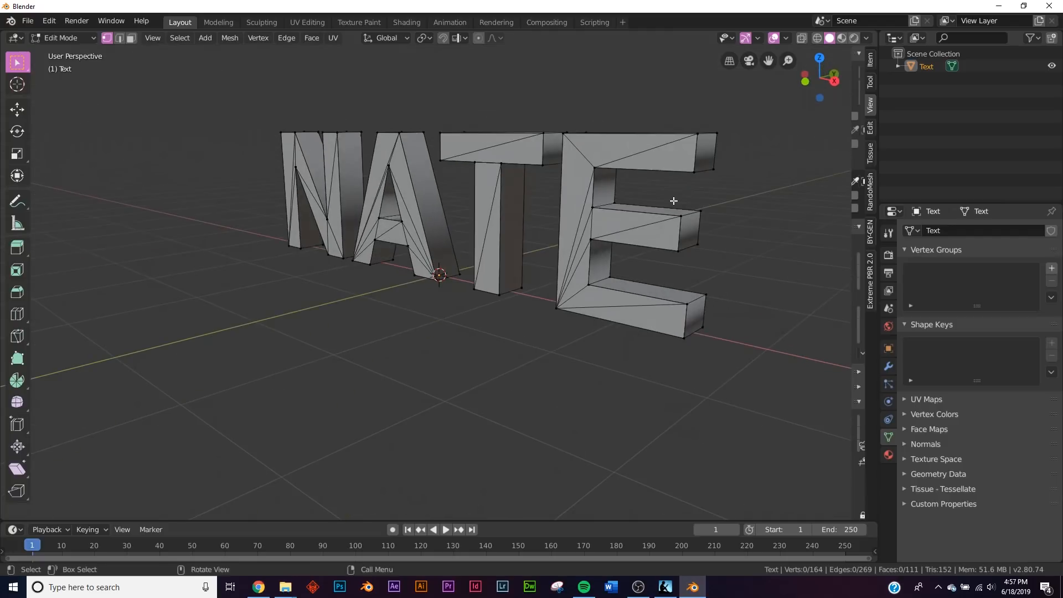
# Select the letters' front faces in edit mode and apply Limited Dissolve to simplify them.
pyautogui.press('a')
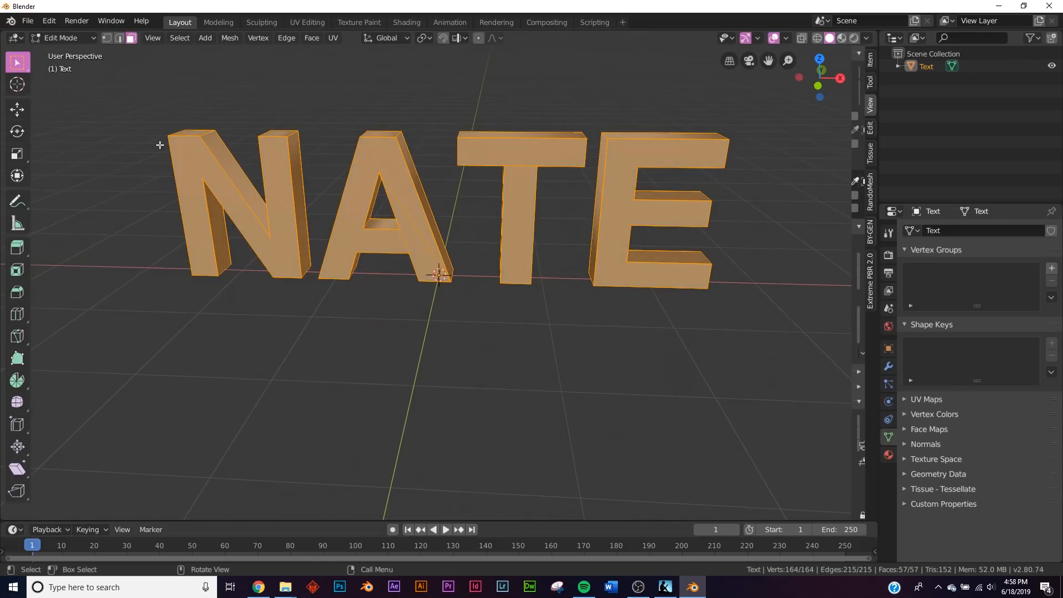
pyautogui.click(237, 204)
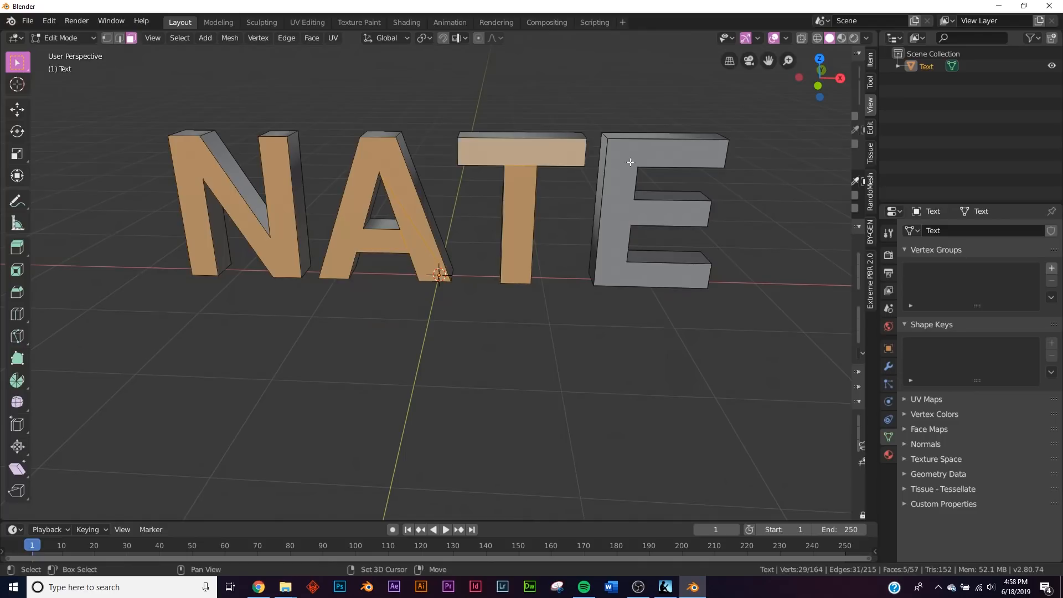
pyautogui.press('x')
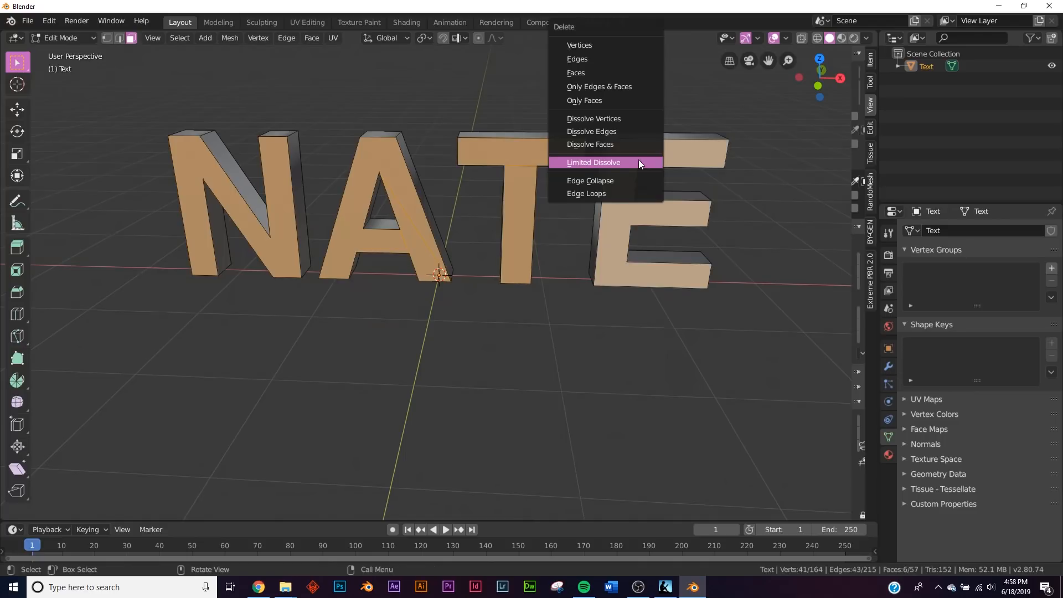
pyautogui.click(592, 162)
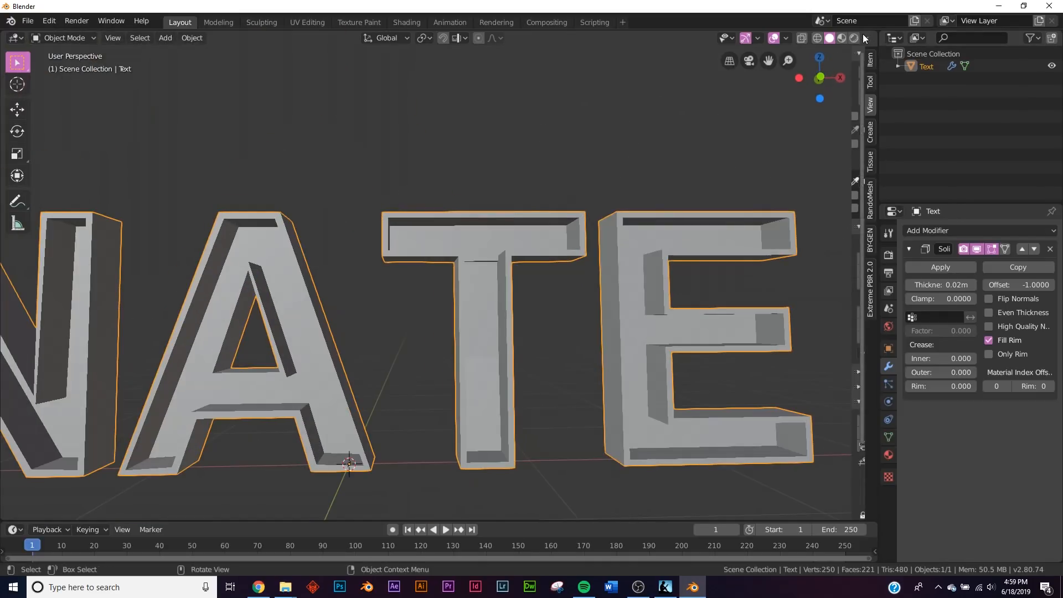
# Show the letters in material-preview shading with their copper colour and face them head-on.
pyautogui.click(863, 38)
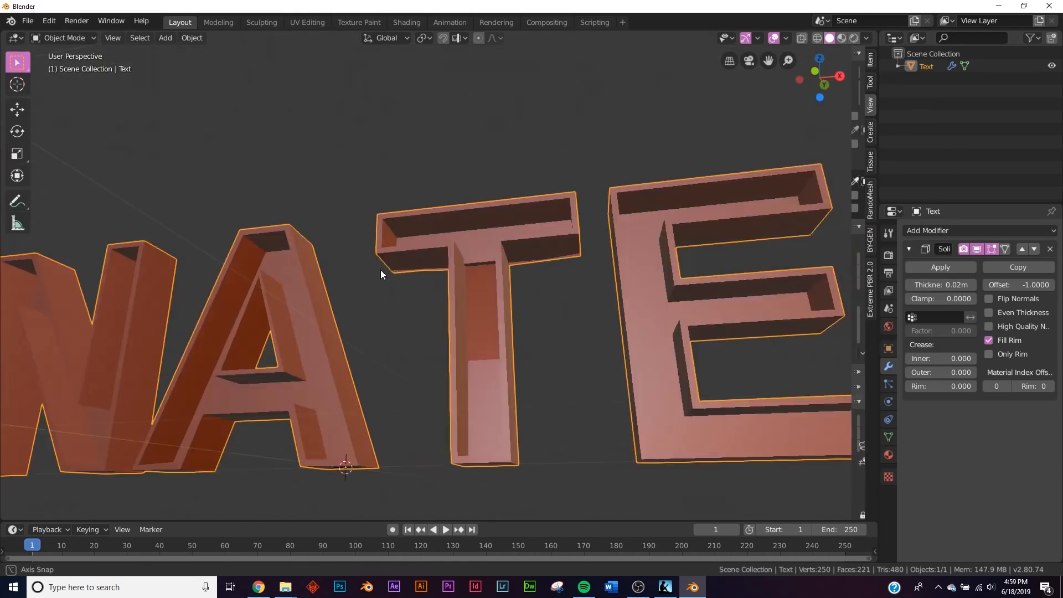
pyautogui.moveTo(382, 275); pyautogui.dragTo(421, 319)
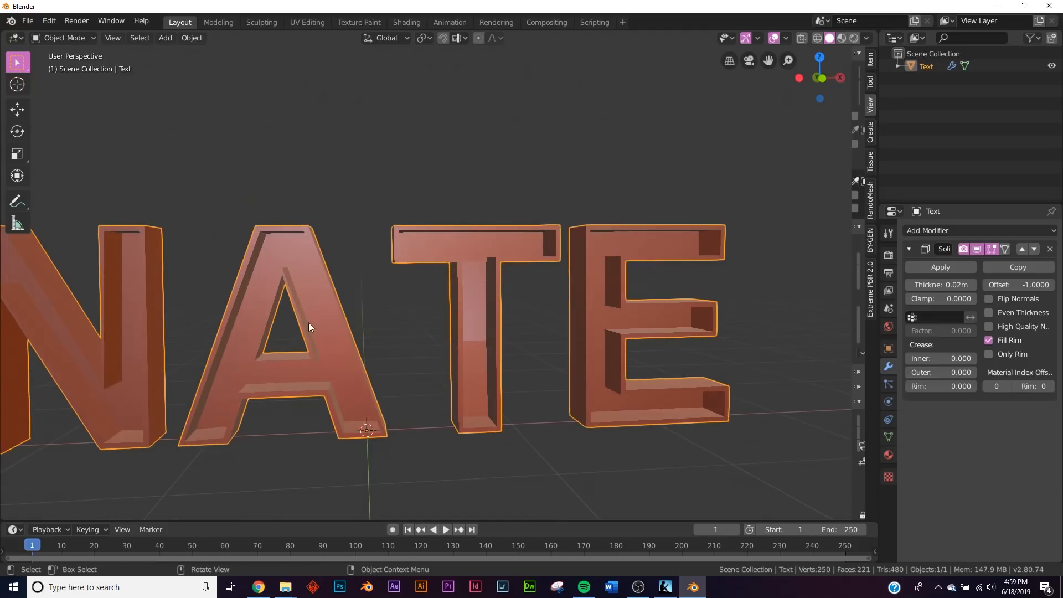
# Add a UV sphere, move it out beside the letters and view it from the front.
pyautogui.click(165, 38)
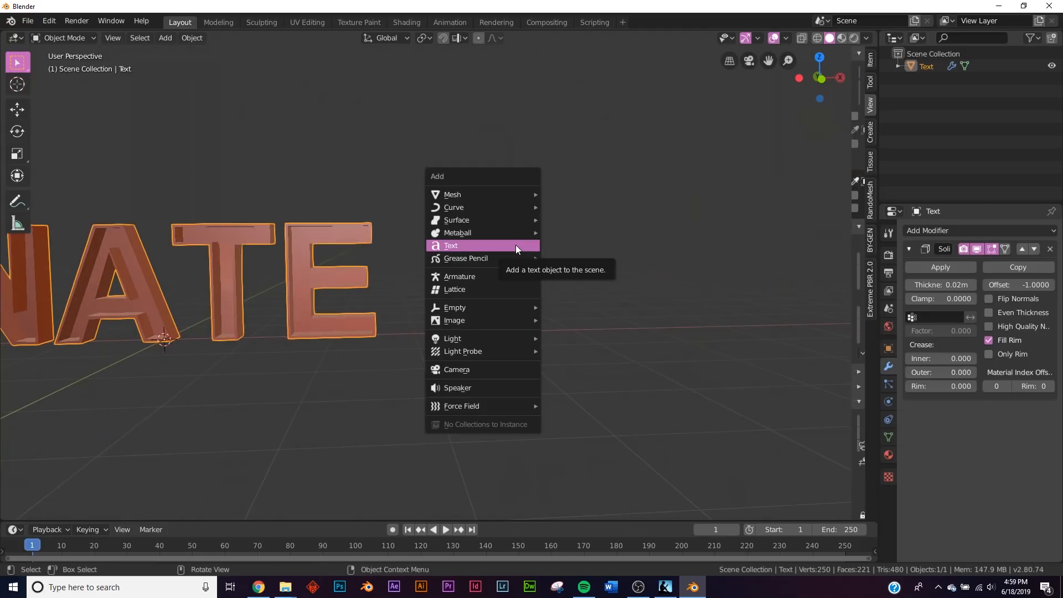
pyautogui.moveTo(452, 195)
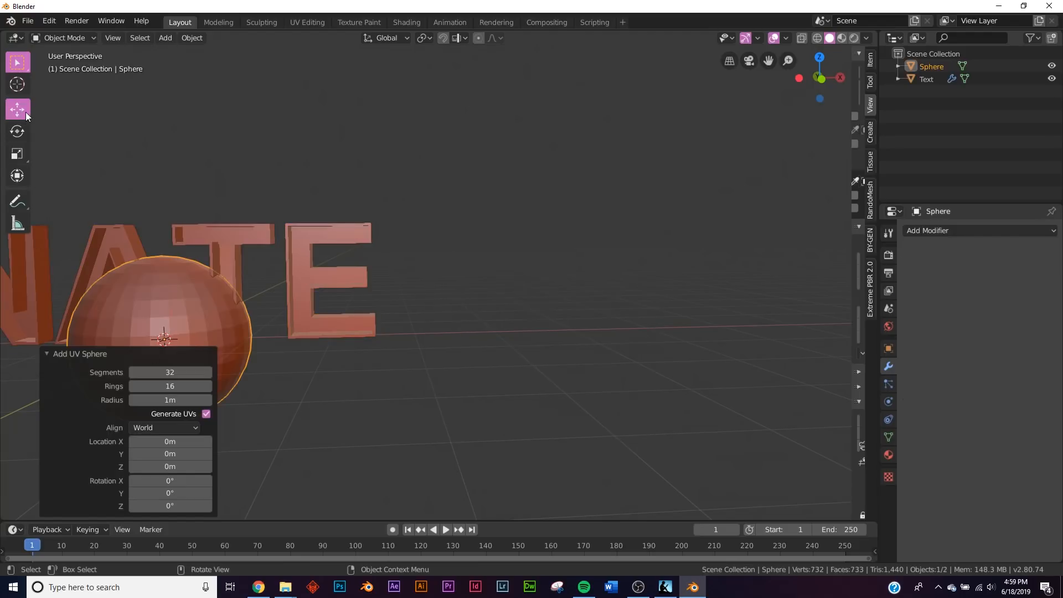
pyautogui.moveTo(163, 332); pyautogui.dragTo(454, 333)
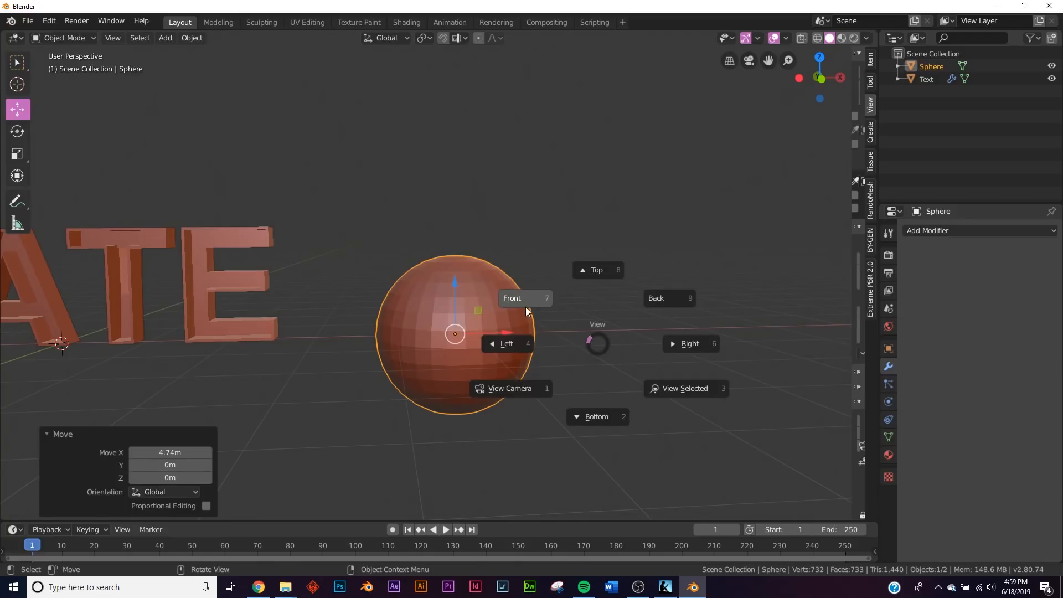
pyautogui.click(512, 298)
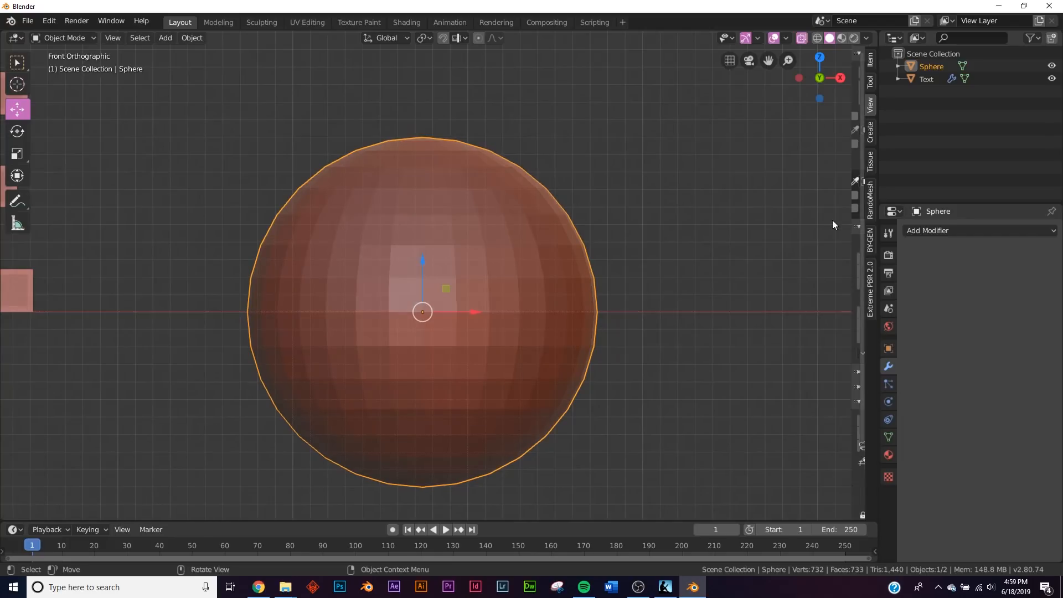
# Delete the sphere's top half and cap, then subdivide the bowl with smoothness 1.
pyautogui.press('Tab')
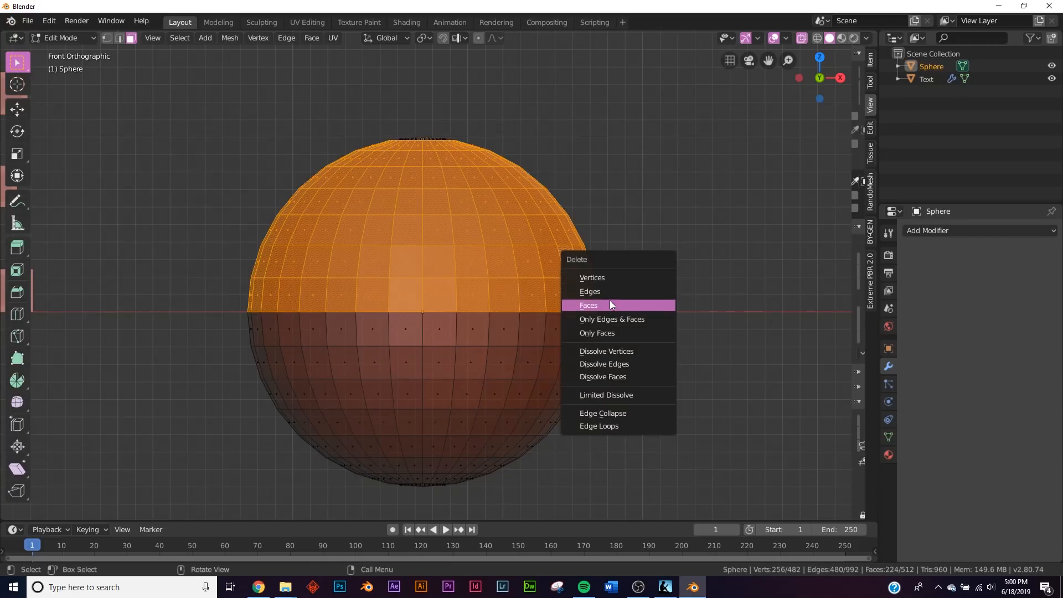
pyautogui.click(588, 306)
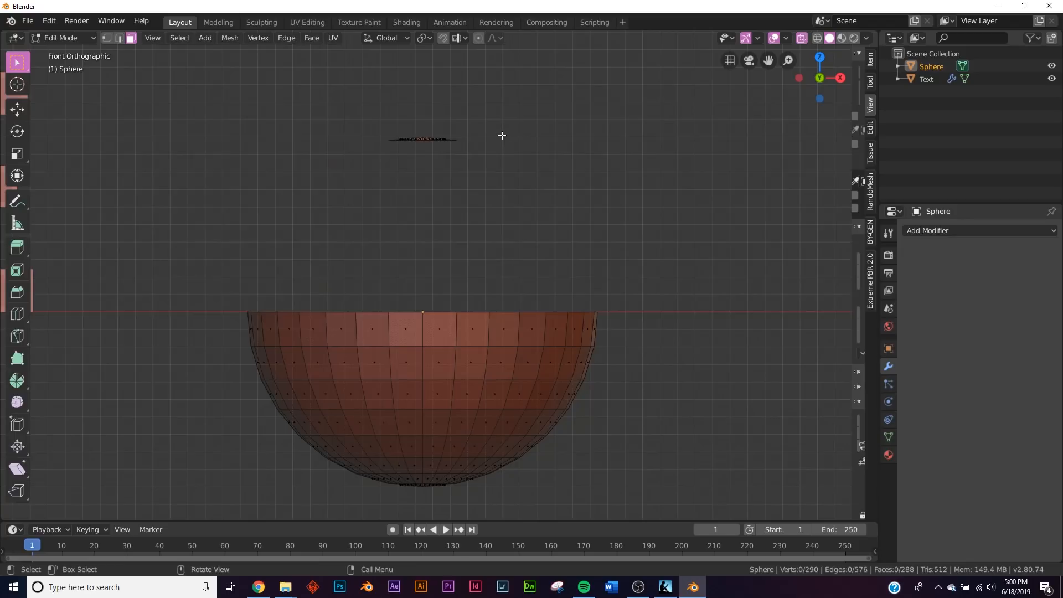
pyautogui.press('x')
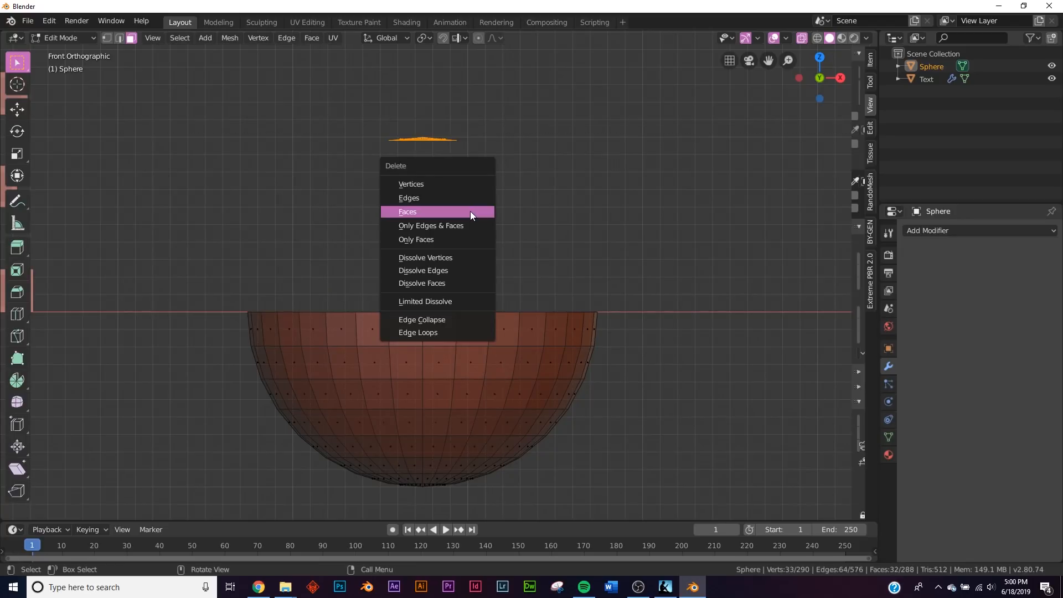
pyautogui.click(407, 211)
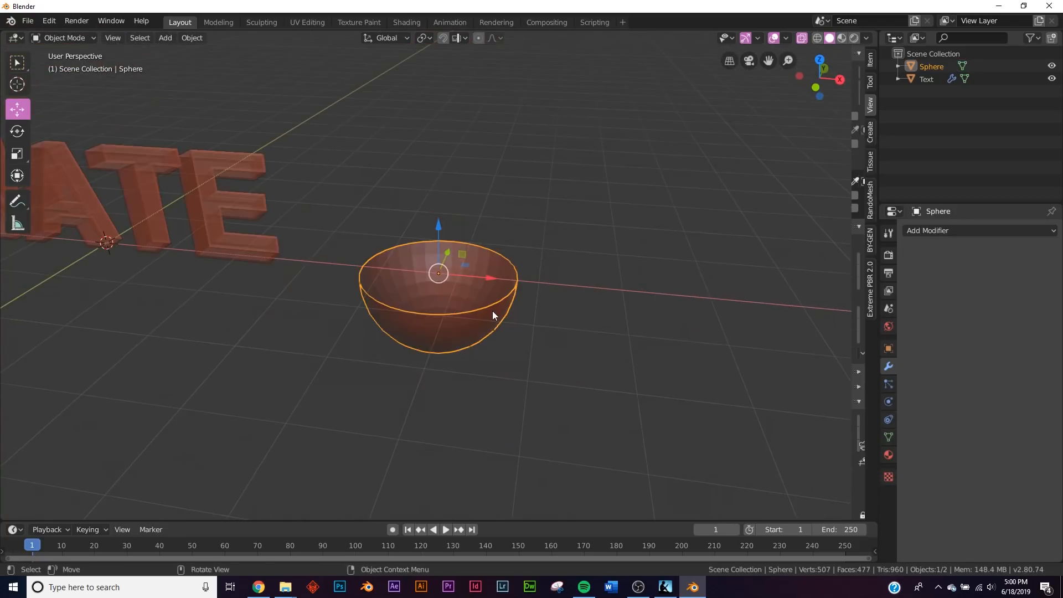
pyautogui.scroll(3)
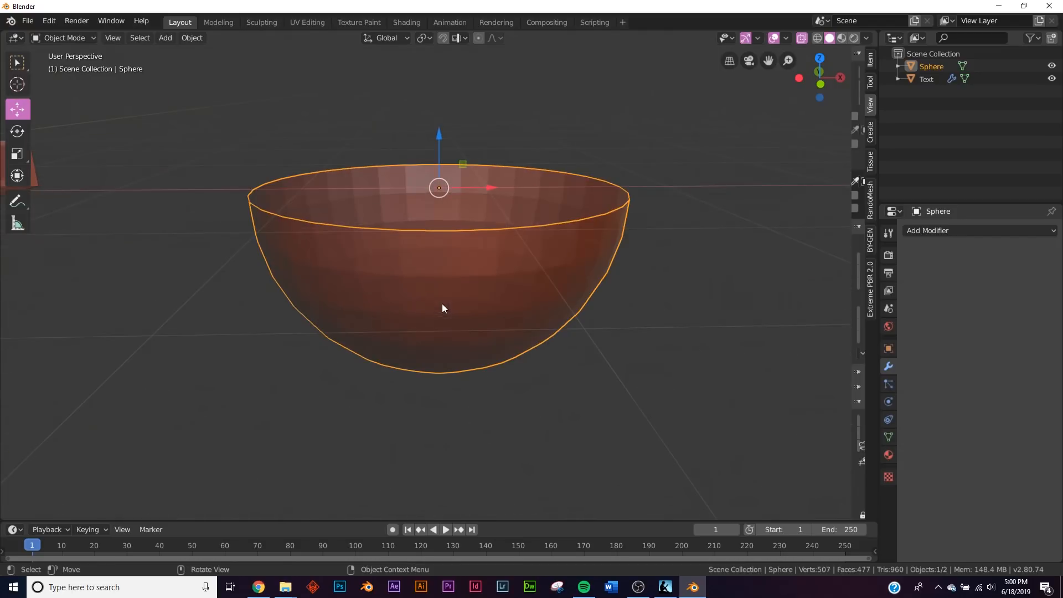
pyautogui.press('Tab')
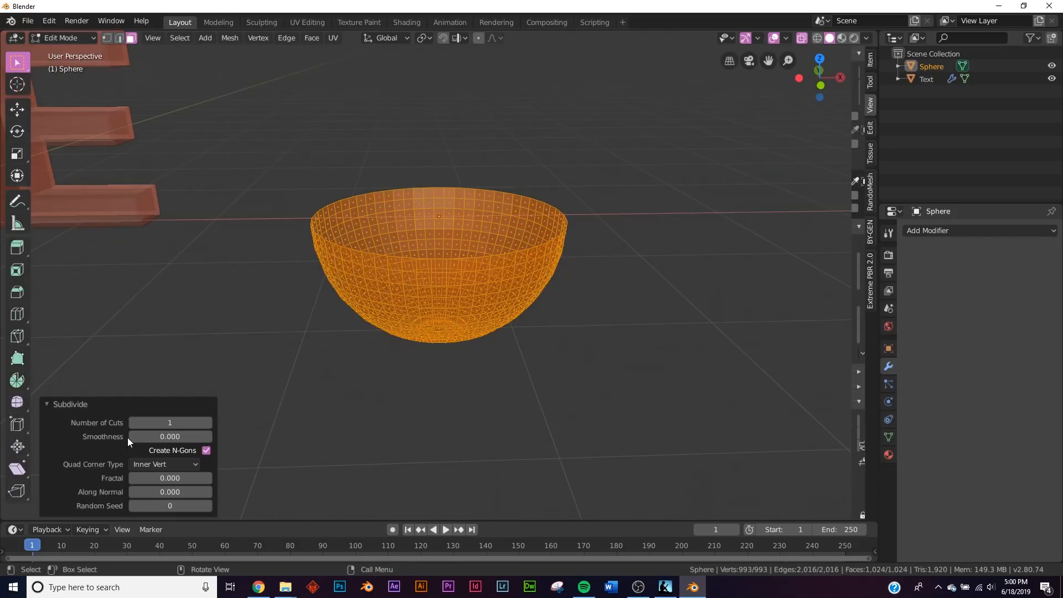
pyautogui.click(170, 437)
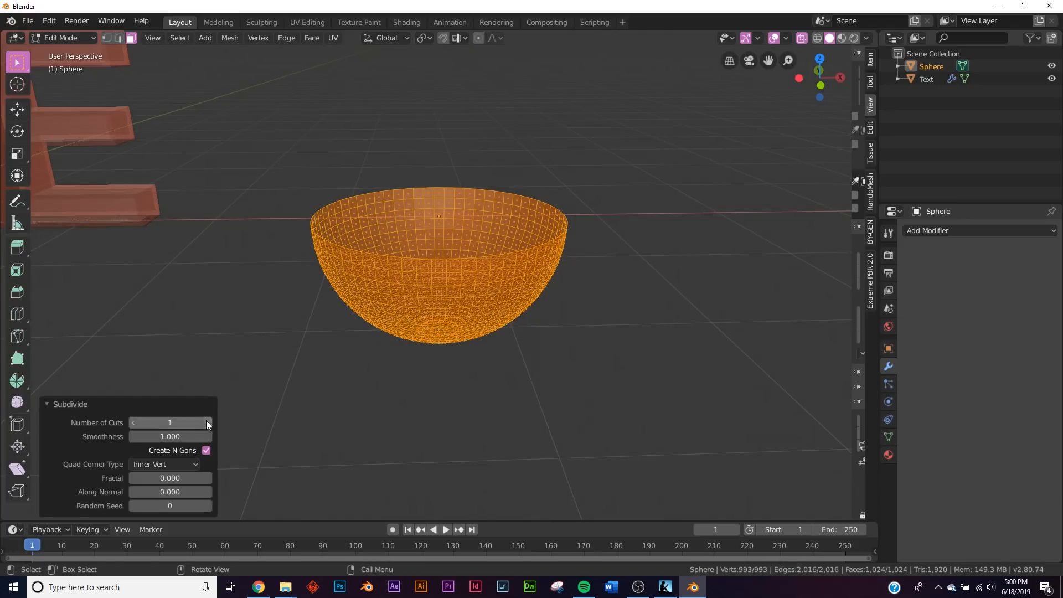
pyautogui.press('Tab')
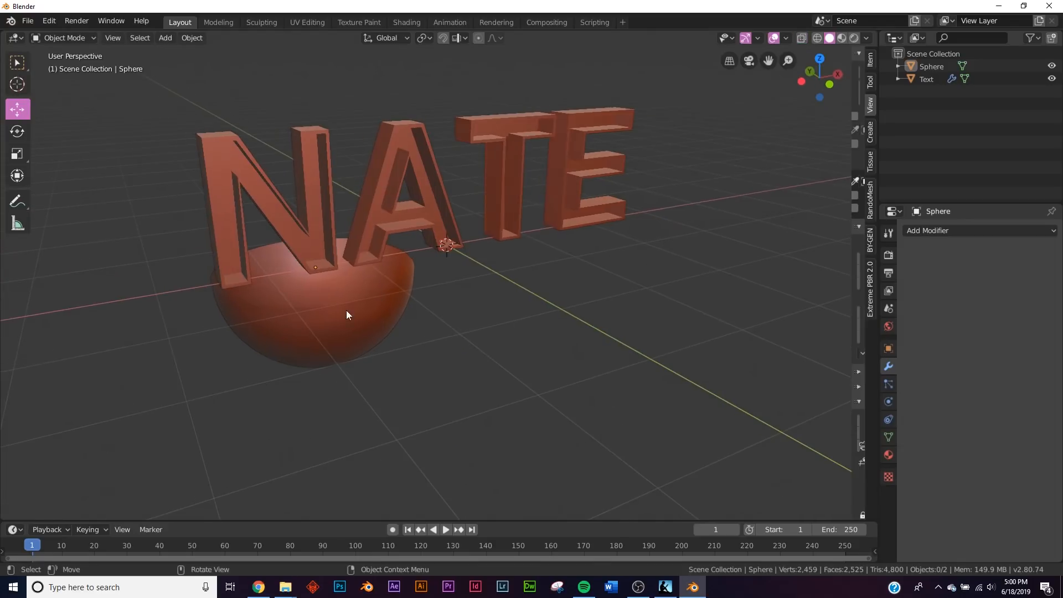
# Rotate the half-sphere to face forward and scale it into the N's left stroke as a bulb housing.
pyautogui.press('r')
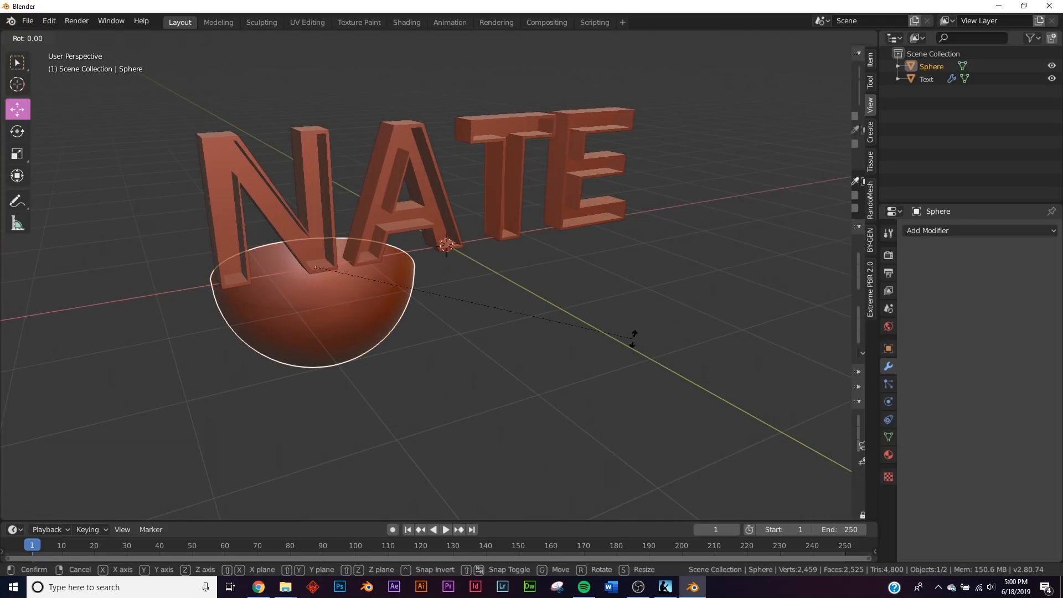
pyautogui.click(634, 343)
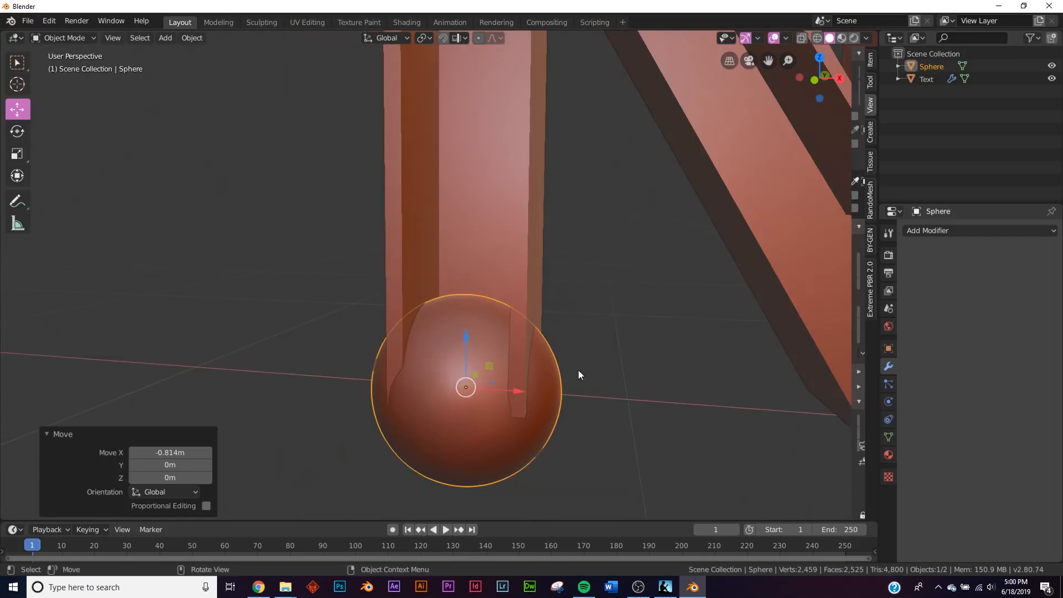
pyautogui.press('s')
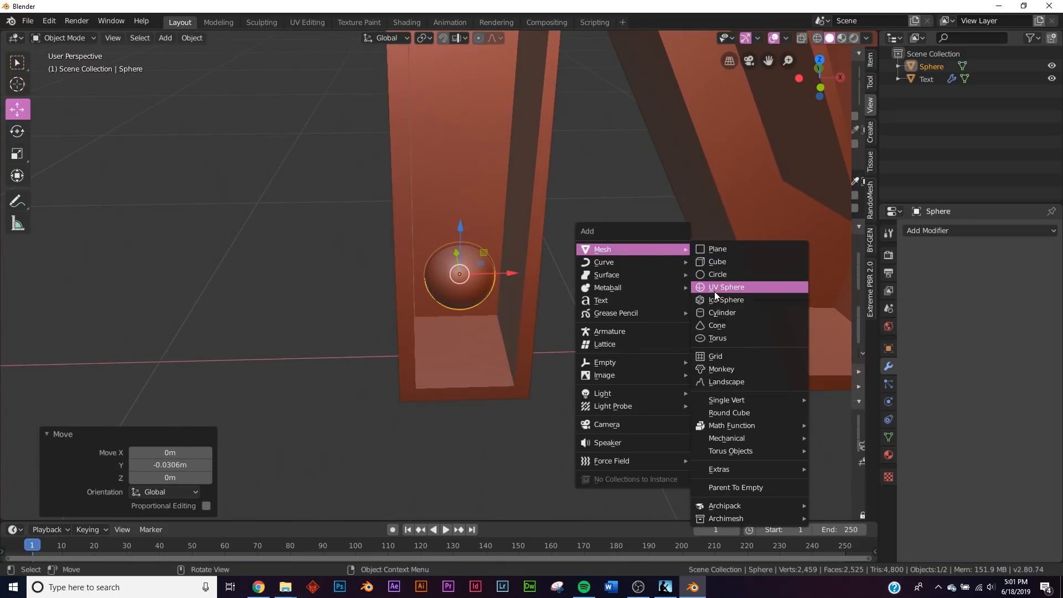
# Add a second UV sphere, shrink it and centre it inside the bulb housing.
pyautogui.click(726, 287)
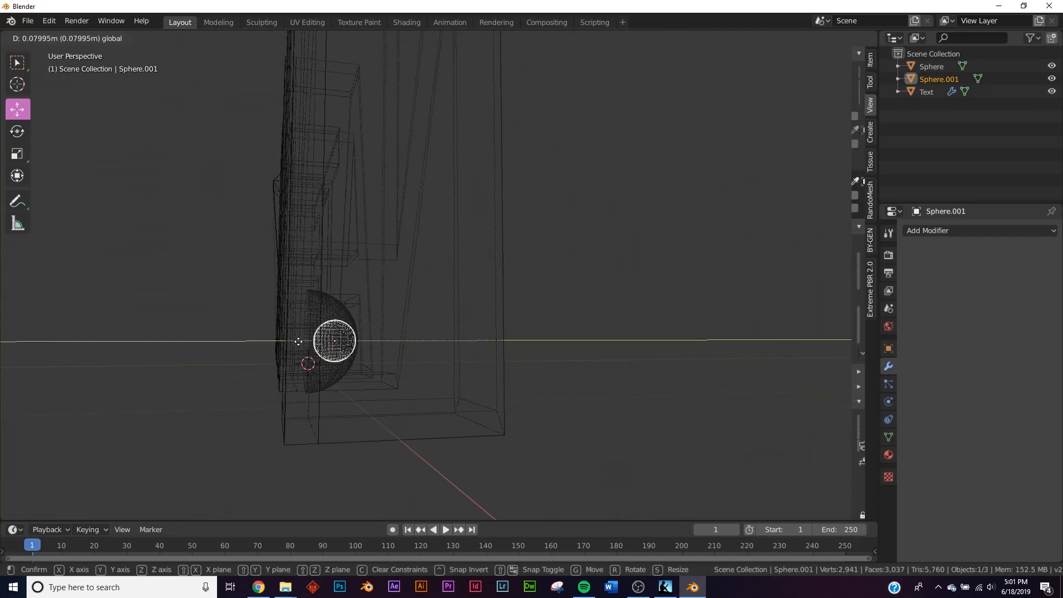
pyautogui.click(332, 342)
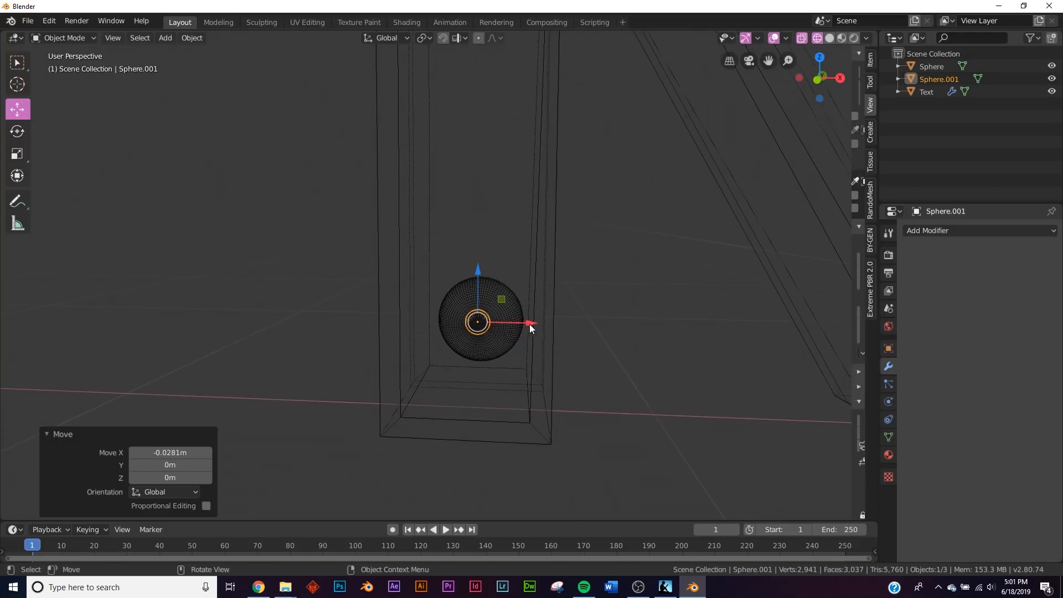
pyautogui.moveTo(529, 323); pyautogui.dragTo(532, 328)
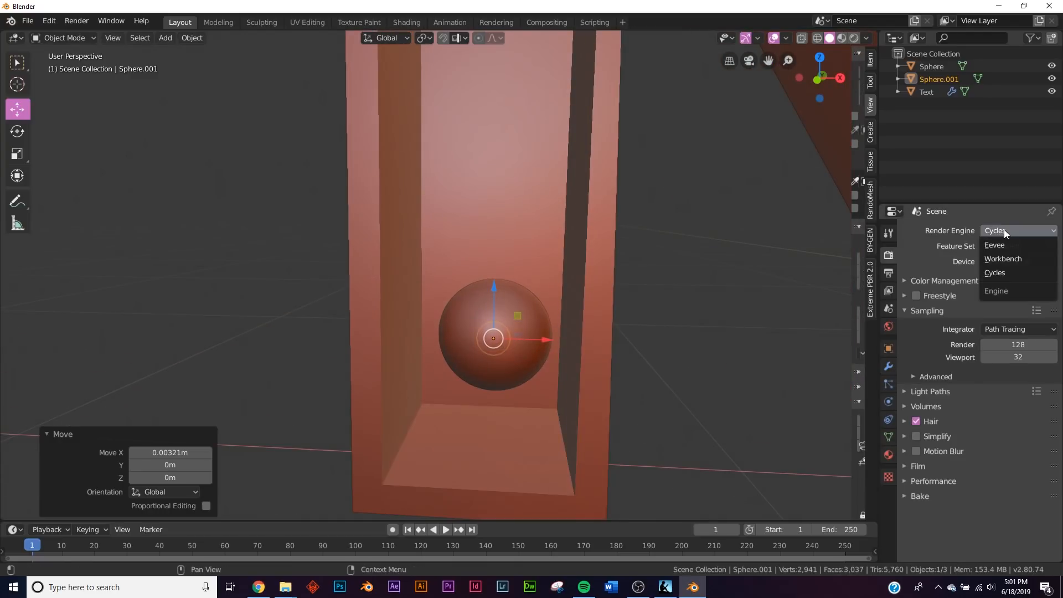
# Render with Cycles and give the small sphere a new emissive material with a stronger glow.
pyautogui.click(995, 245)
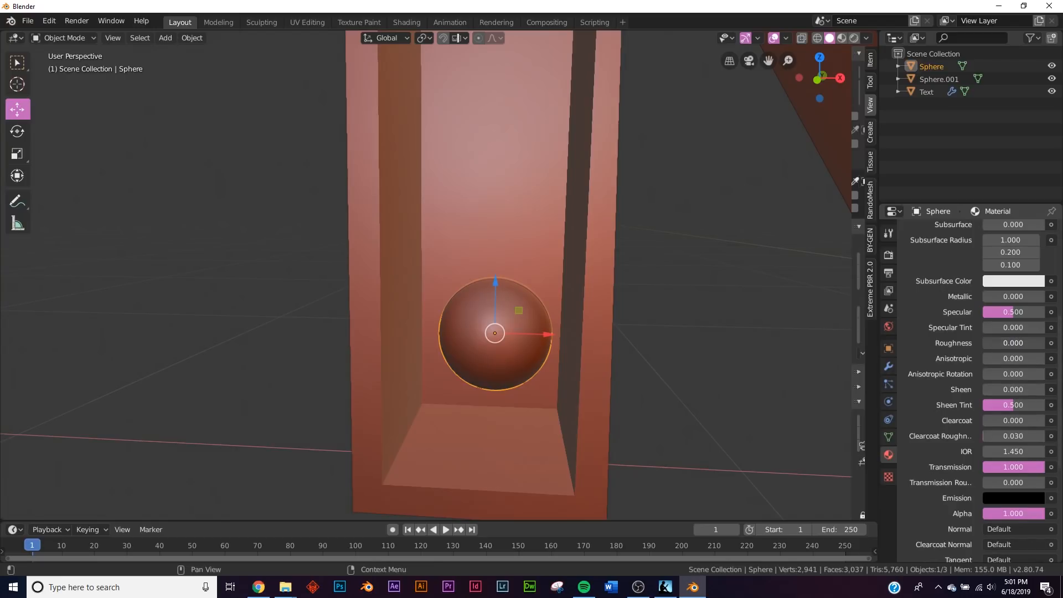
pyautogui.press('z')
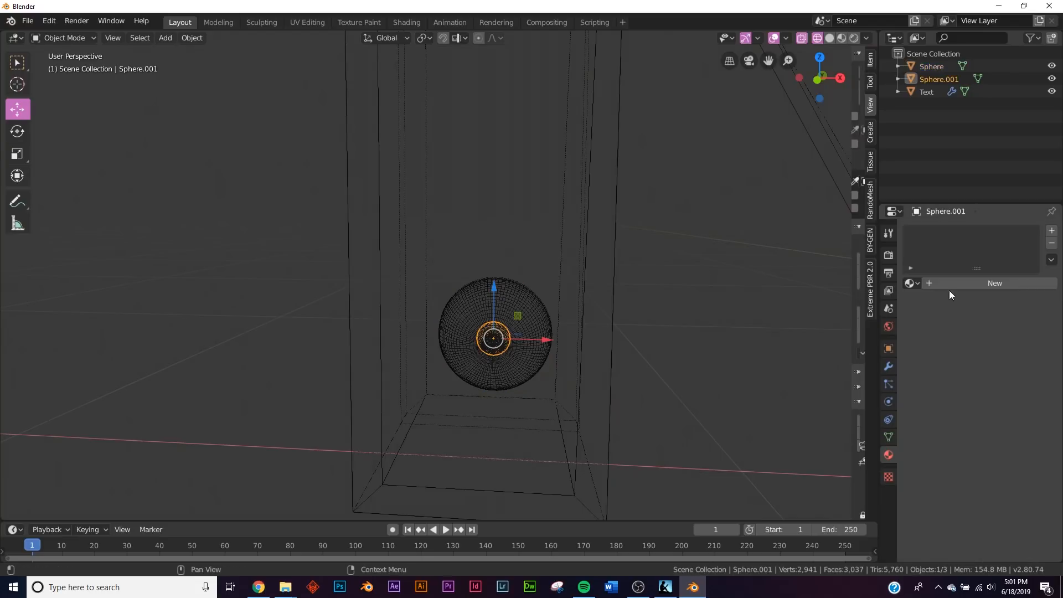
pyautogui.click(995, 283)
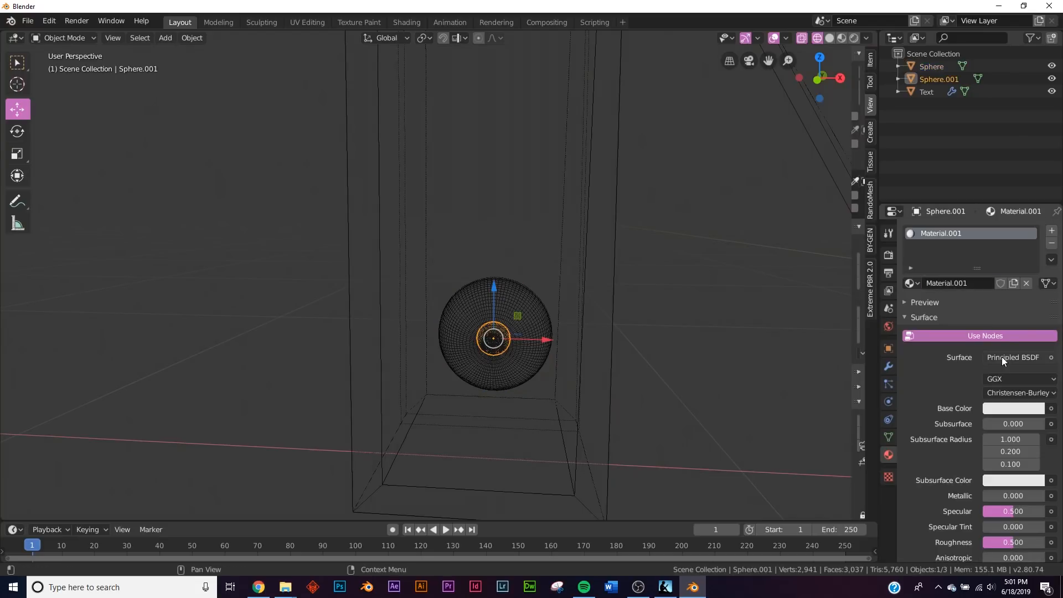
pyautogui.click(1013, 358)
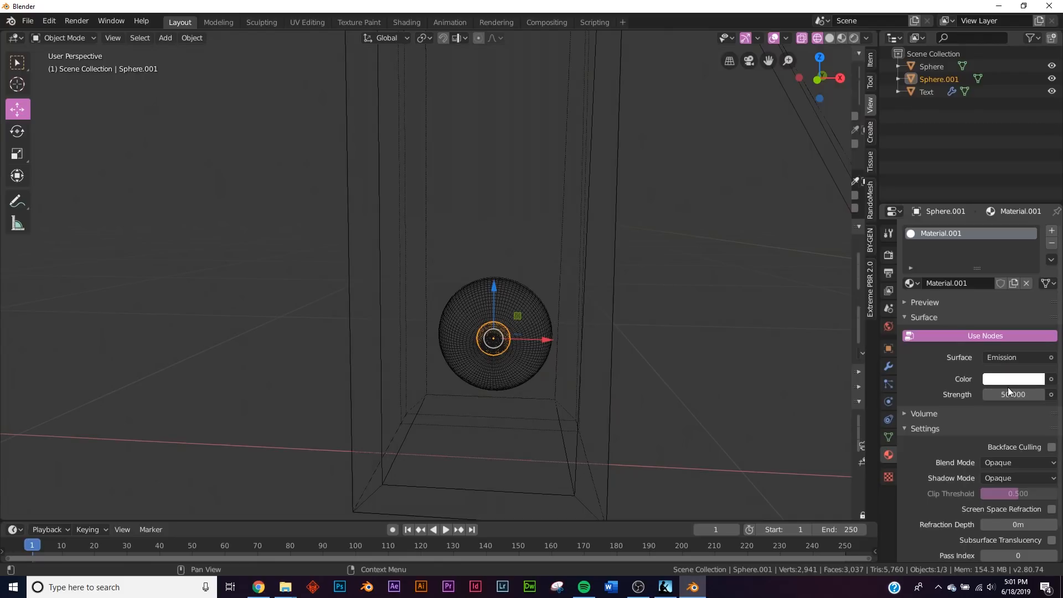
pyautogui.click(1013, 378)
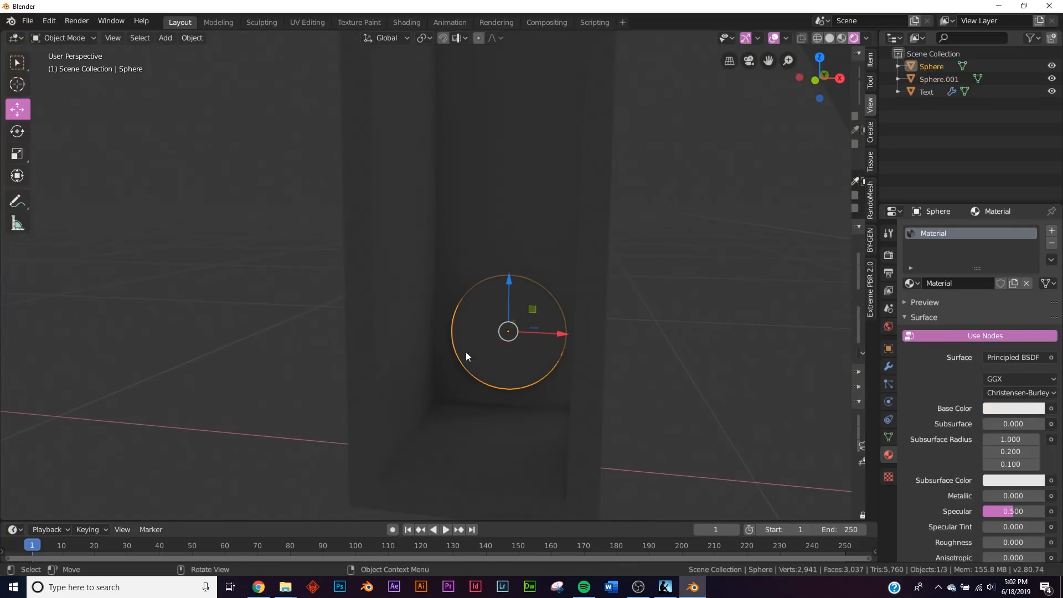
# Enable screen-space refraction on the bulb material, check the glow up close, then select the NATE text.
pyautogui.scroll(-3)
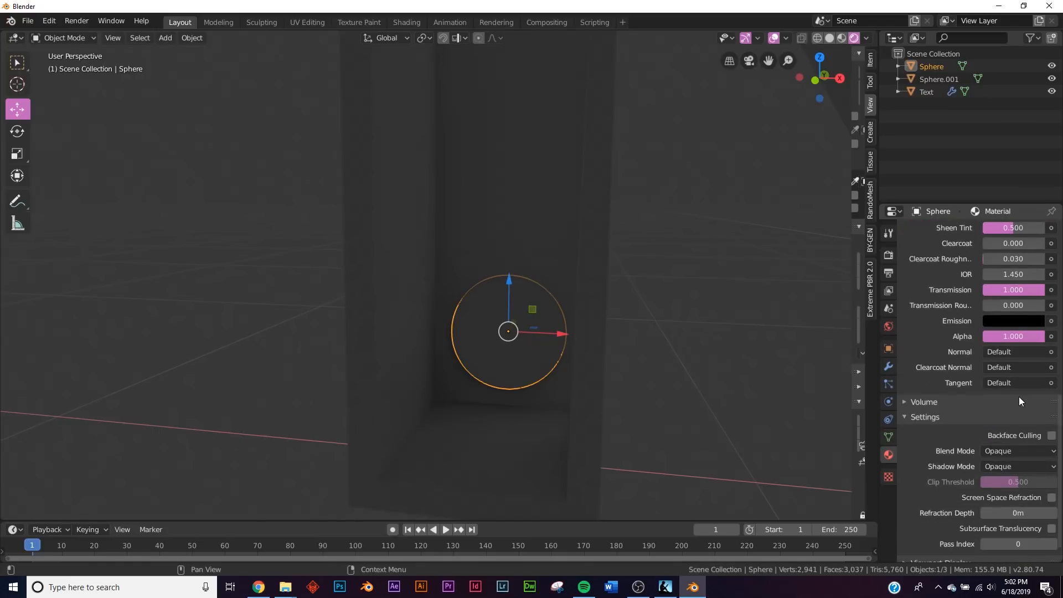
pyautogui.scroll(-3)
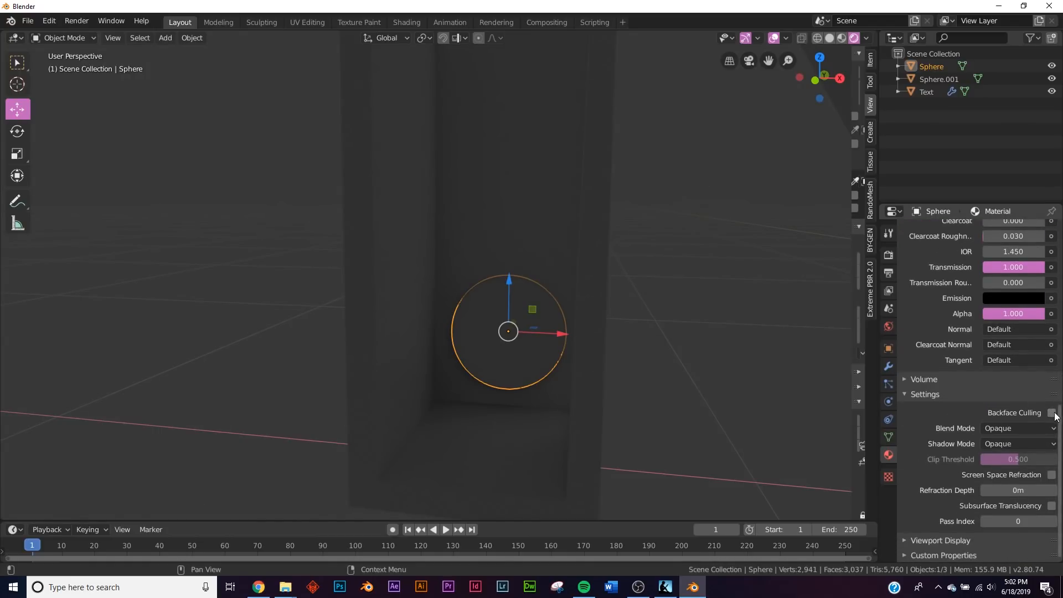
pyautogui.click(1052, 474)
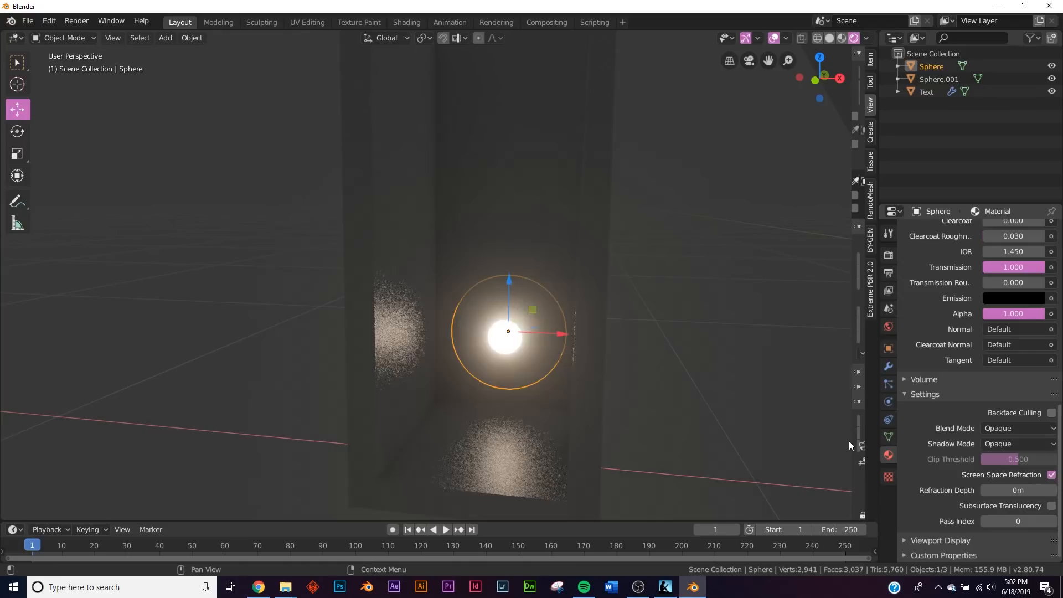
pyautogui.moveTo(850, 445); pyautogui.dragTo(614, 432)
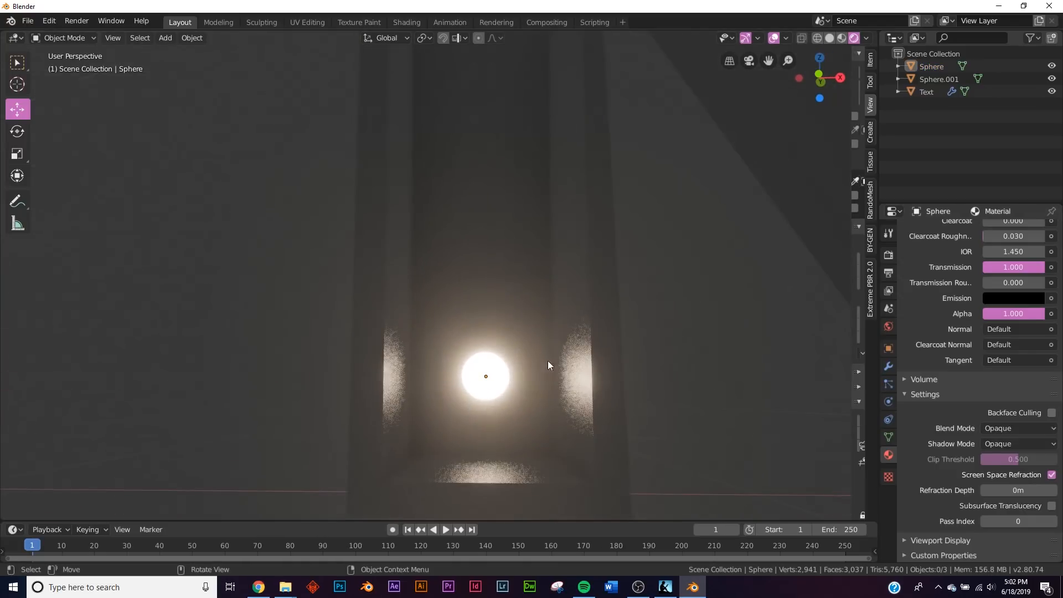
pyautogui.click(486, 376)
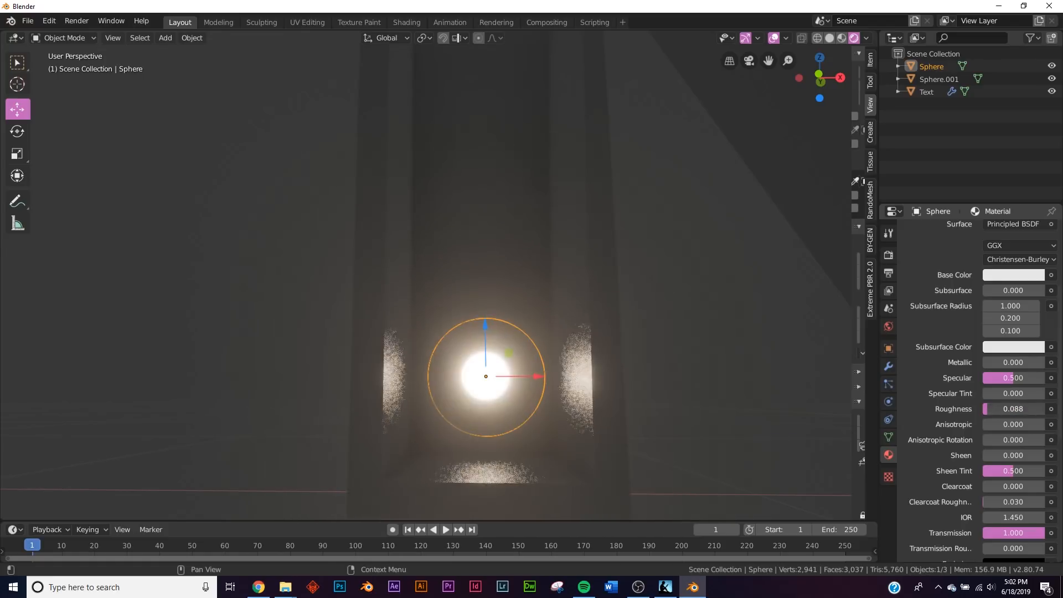
pyautogui.click(1013, 408)
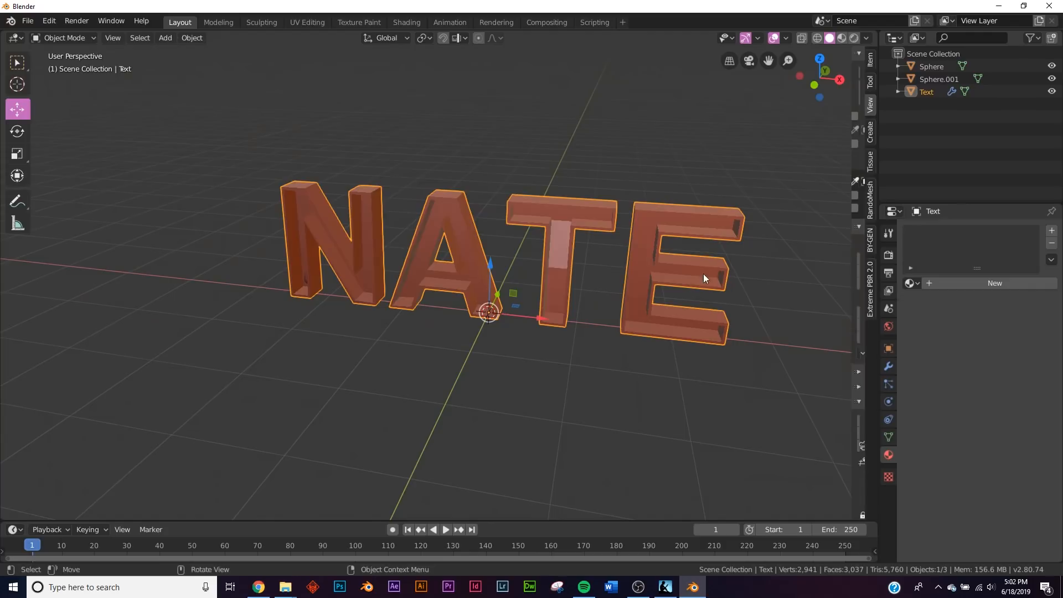
# Give the letters a new warm-gold material and add a 50 W point light moved about 2 m along X.
pyautogui.click(994, 282)
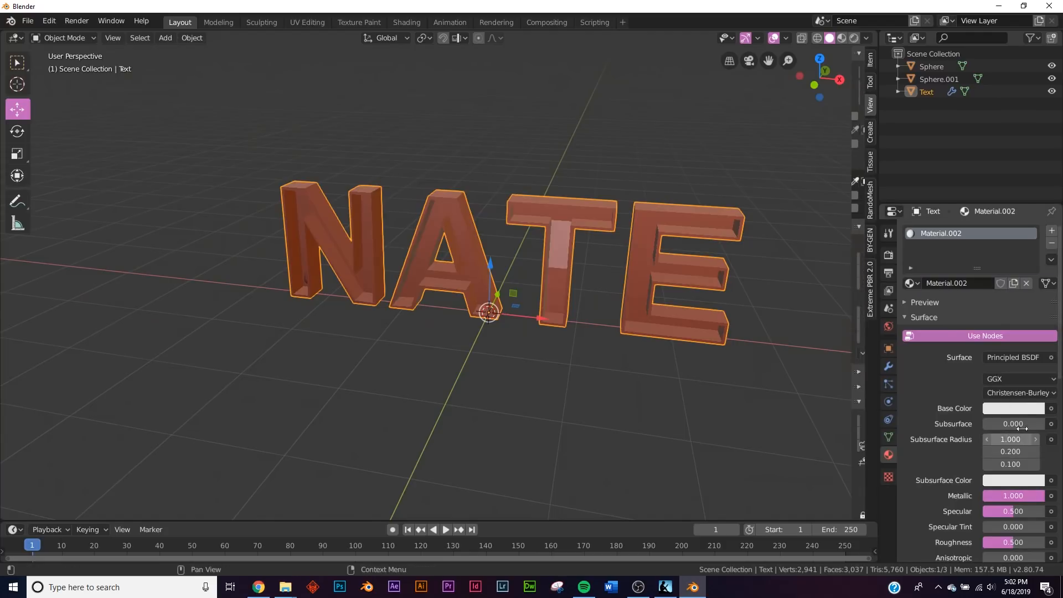
pyautogui.click(1013, 407)
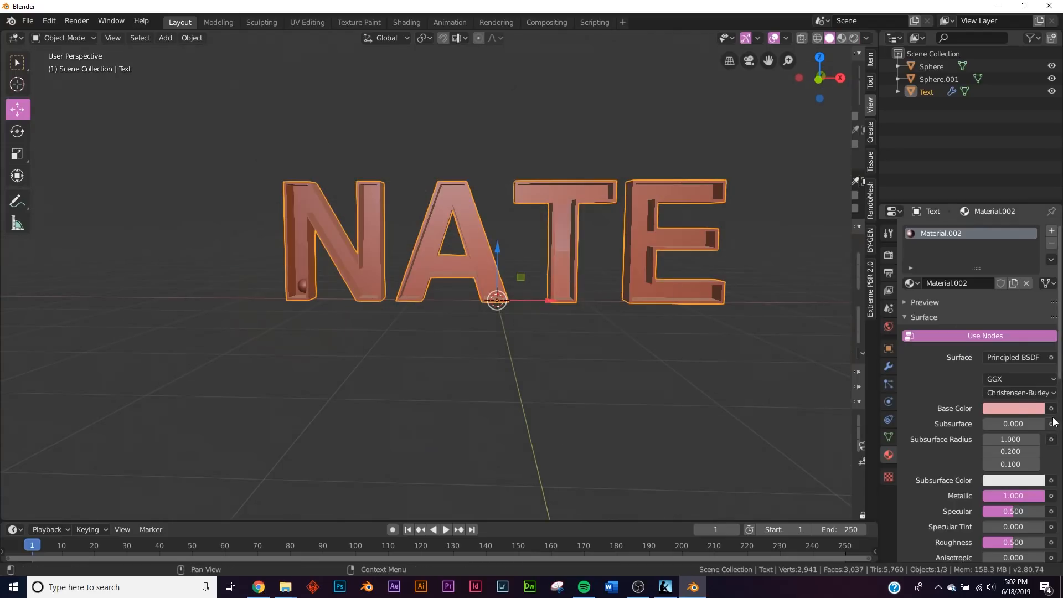
pyautogui.click(1013, 408)
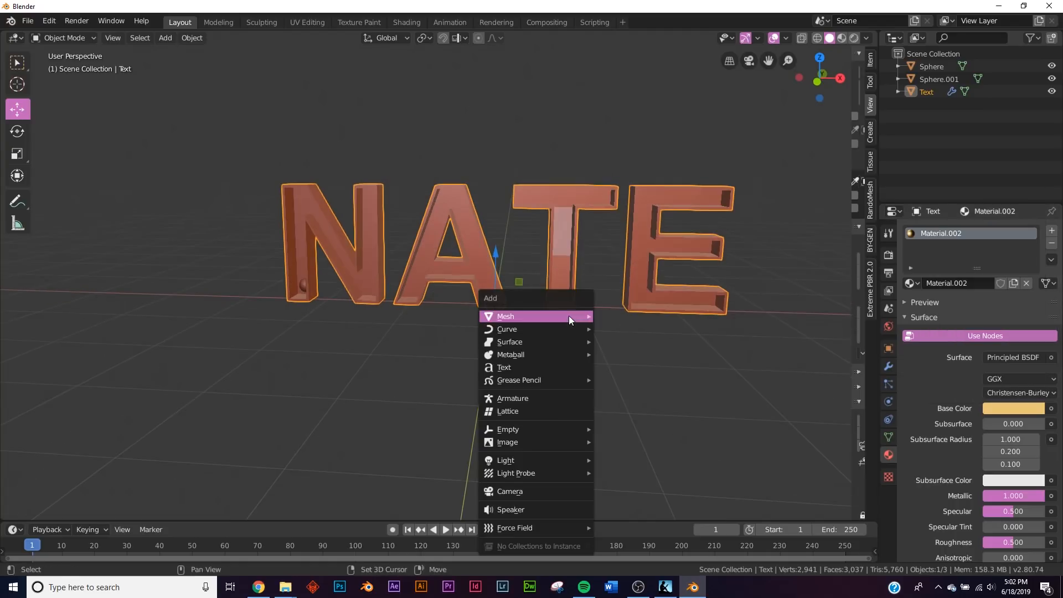
pyautogui.click(505, 459)
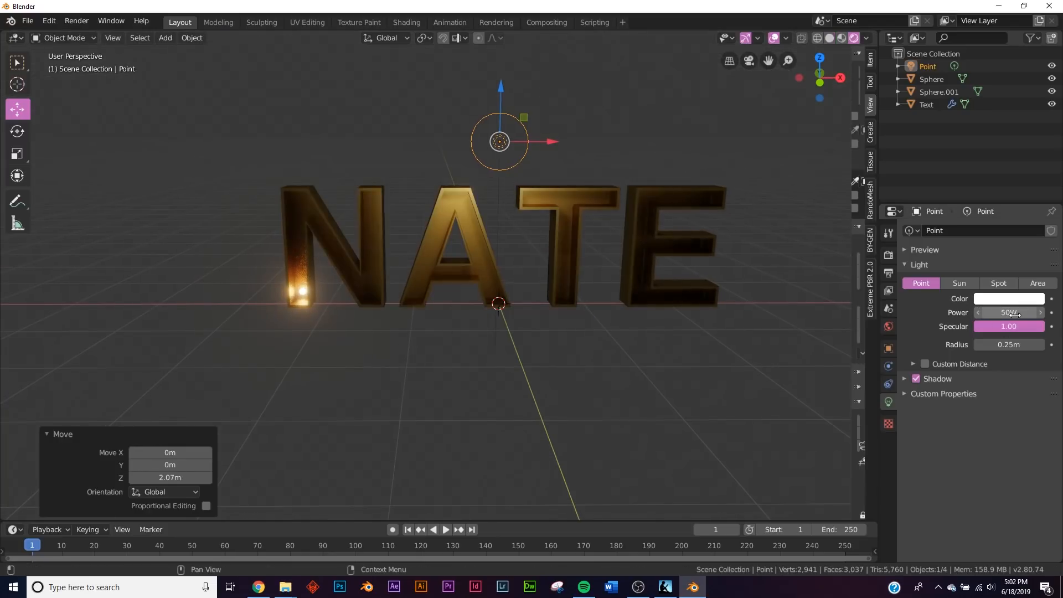
pyautogui.moveTo(499, 141); pyautogui.dragTo(273, 140)
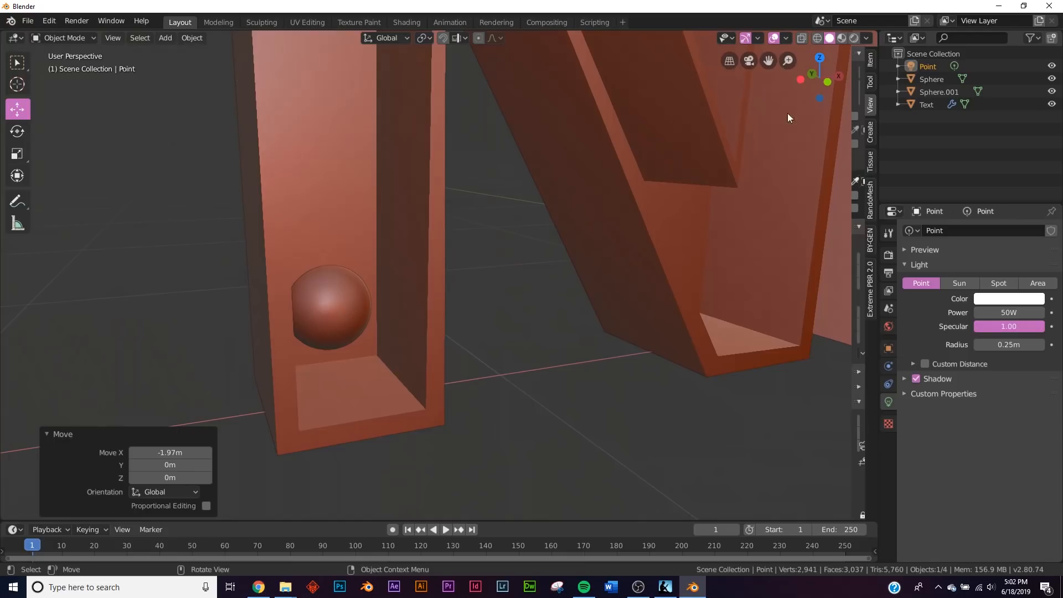
# Move both bulb spheres into a new collection named light and add an instance of it as another bulb.
pyautogui.click(939, 92)
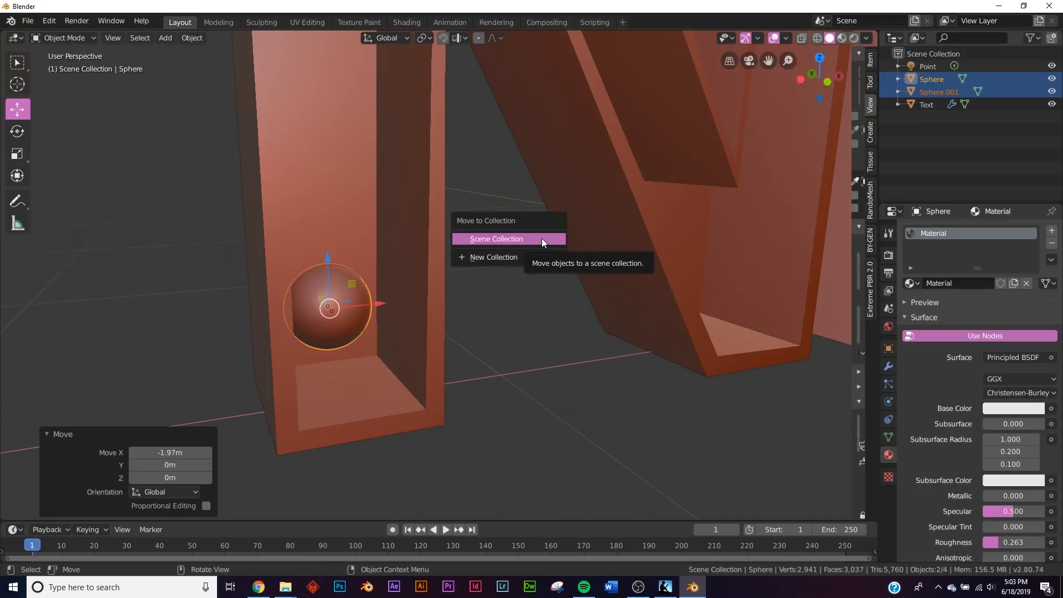
pyautogui.click(493, 257)
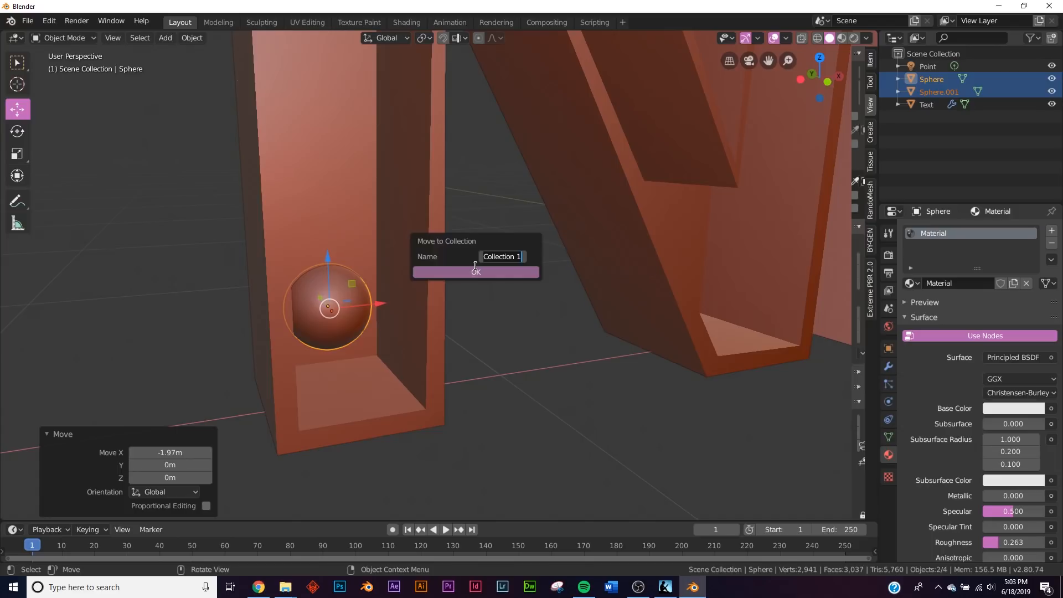
pyautogui.write('lim')
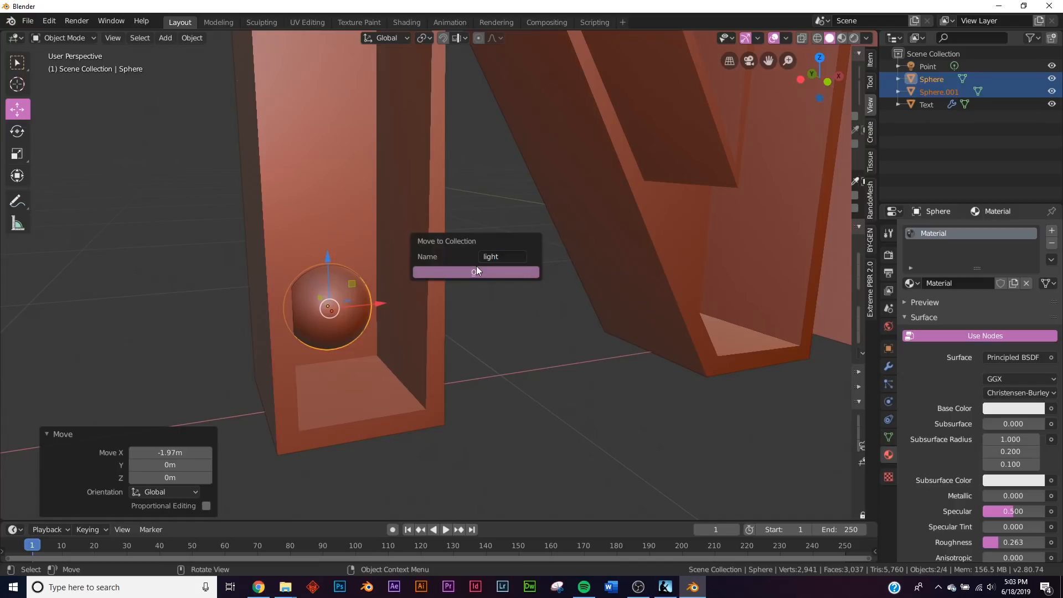
pyautogui.click(475, 272)
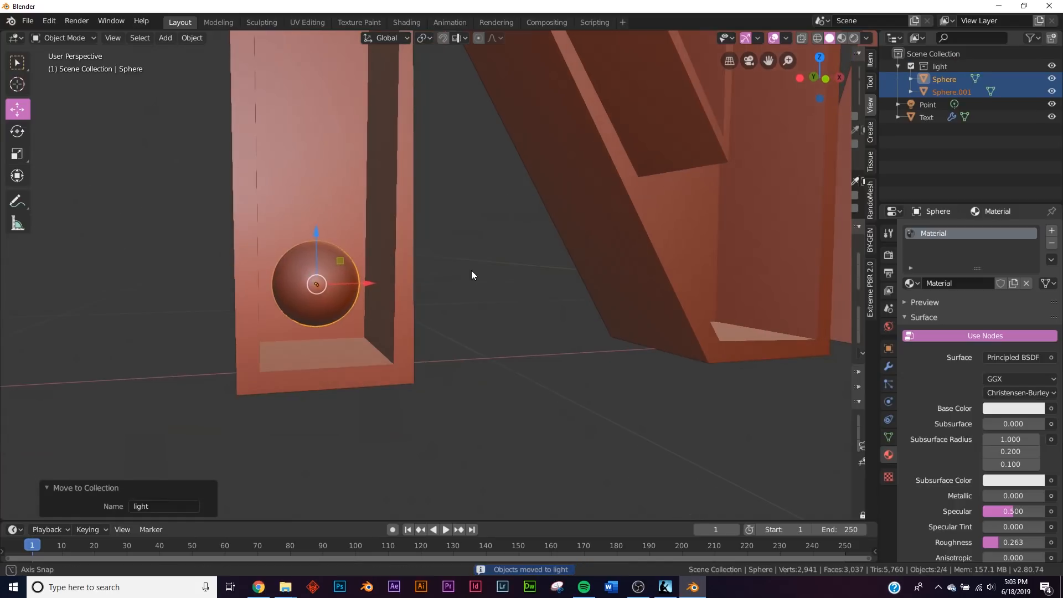
pyautogui.click(165, 38)
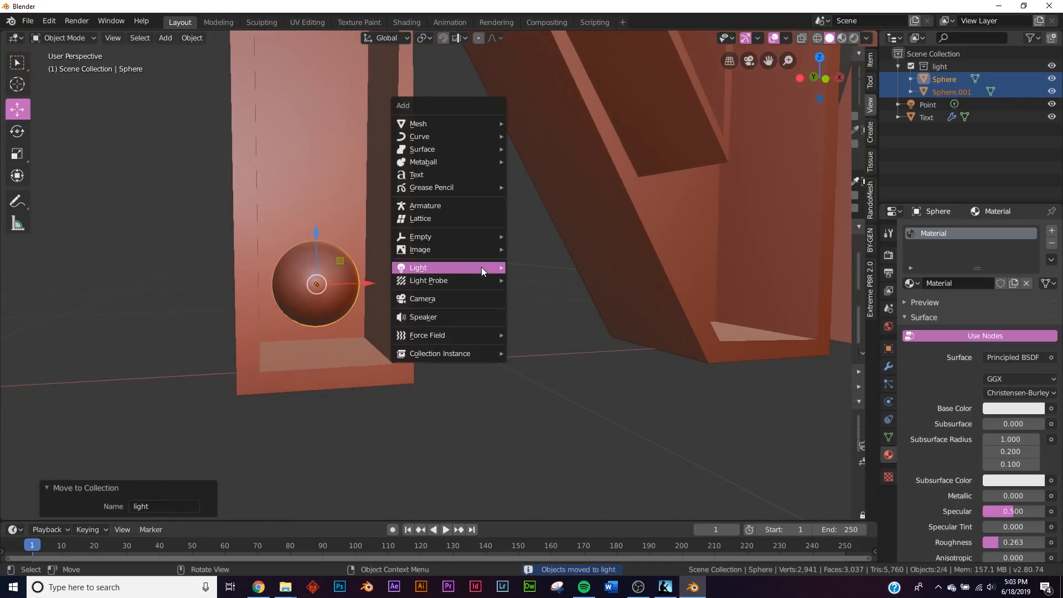
pyautogui.moveTo(440, 353)
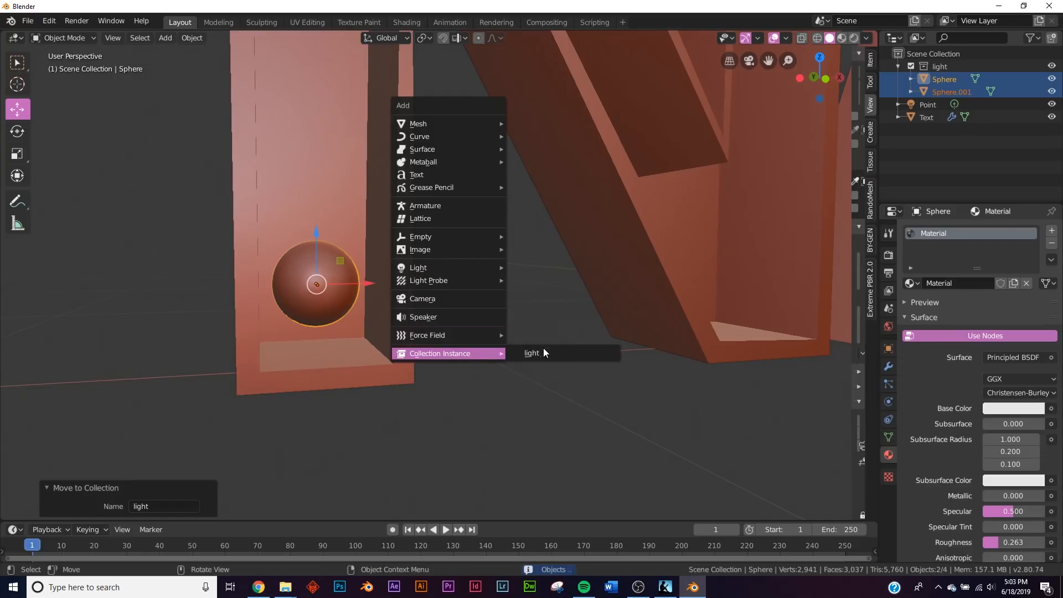
pyautogui.click(532, 352)
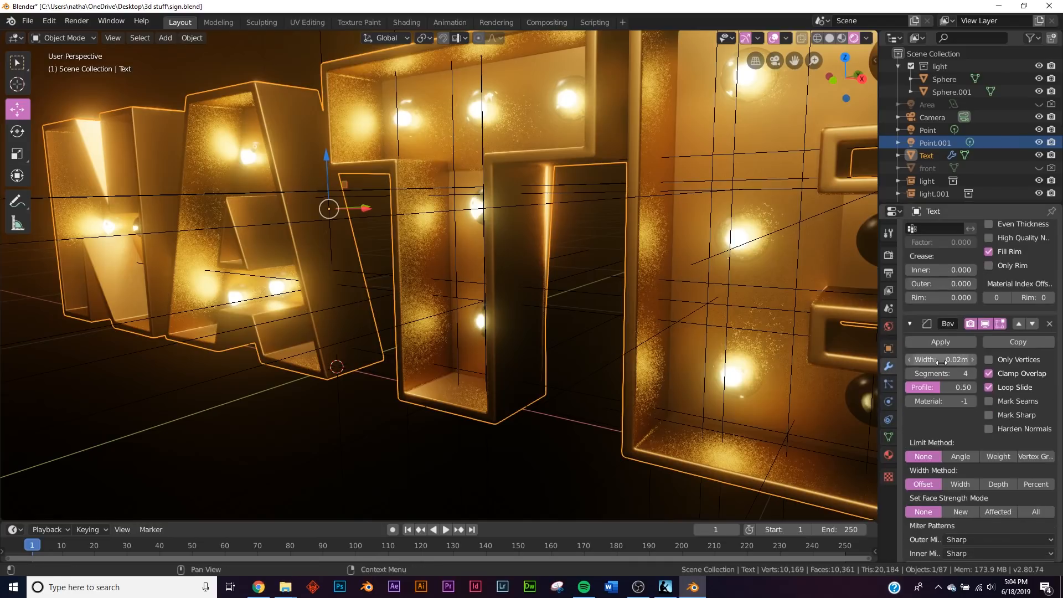
pyautogui.moveTo(943, 359)
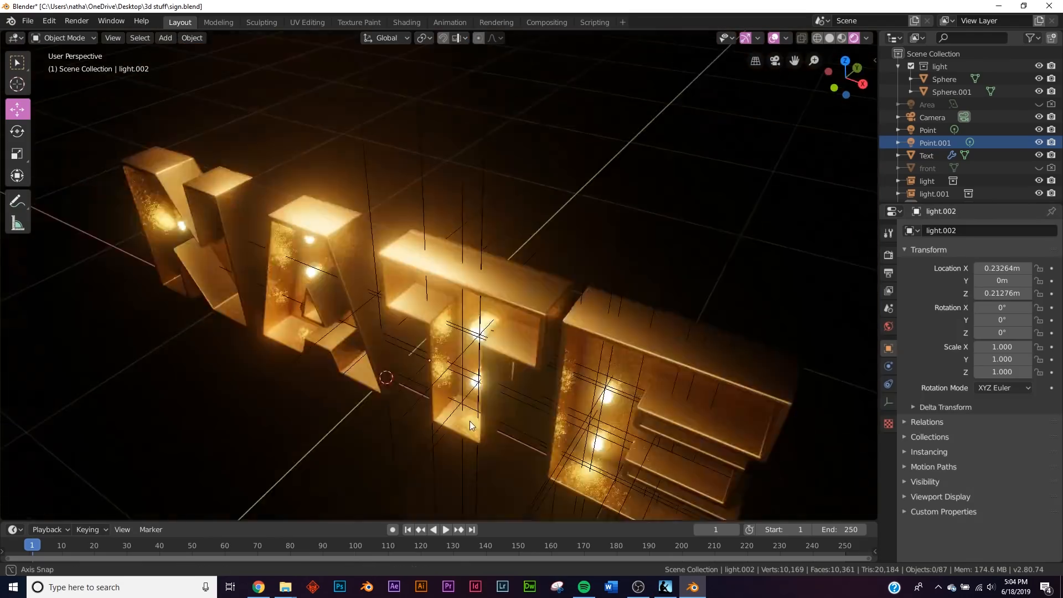
# Orbit over the finished lit NATE sign from above and back to a front view.
pyautogui.moveTo(472, 425); pyautogui.dragTo(485, 380)
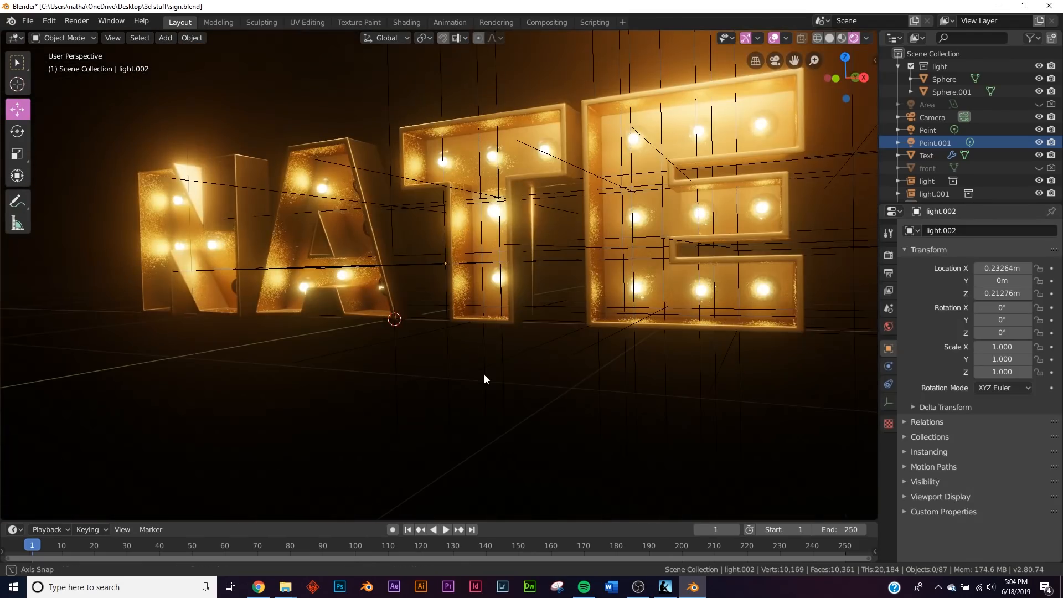
pyautogui.moveTo(485, 380); pyautogui.dragTo(501, 388)
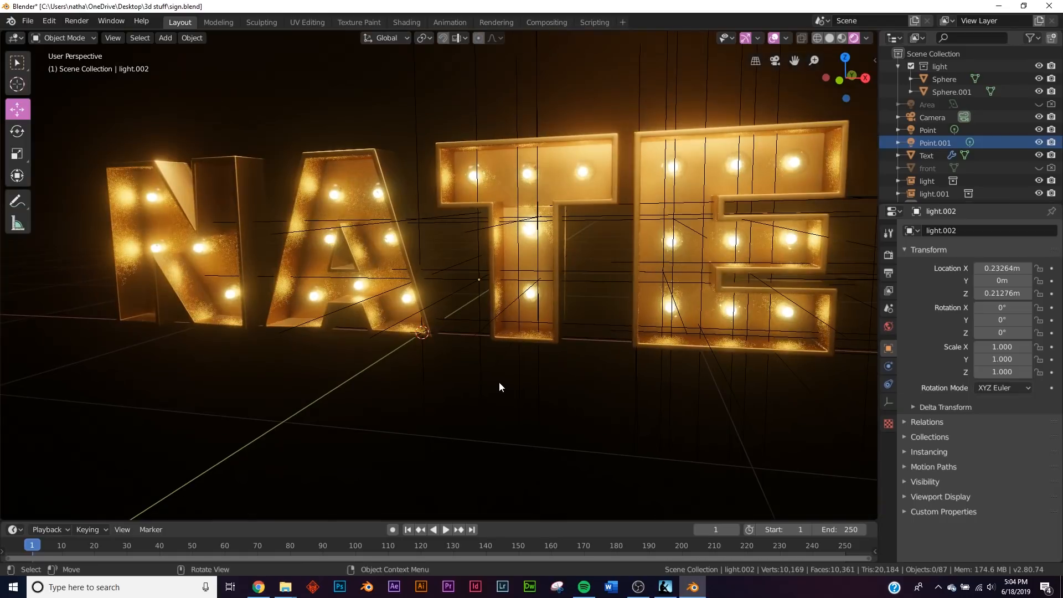
pyautogui.moveTo(507, 380)
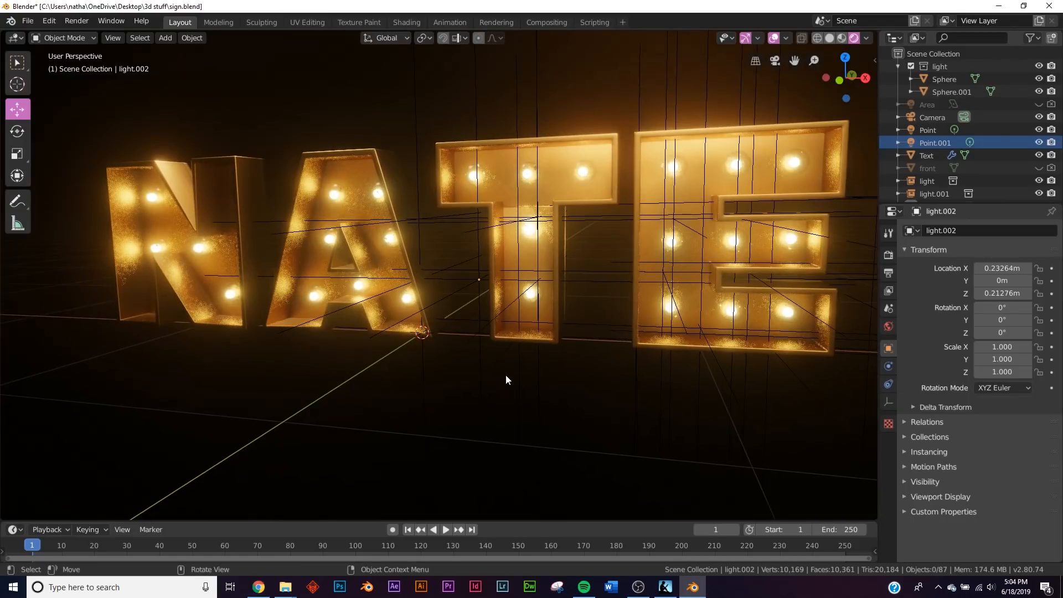